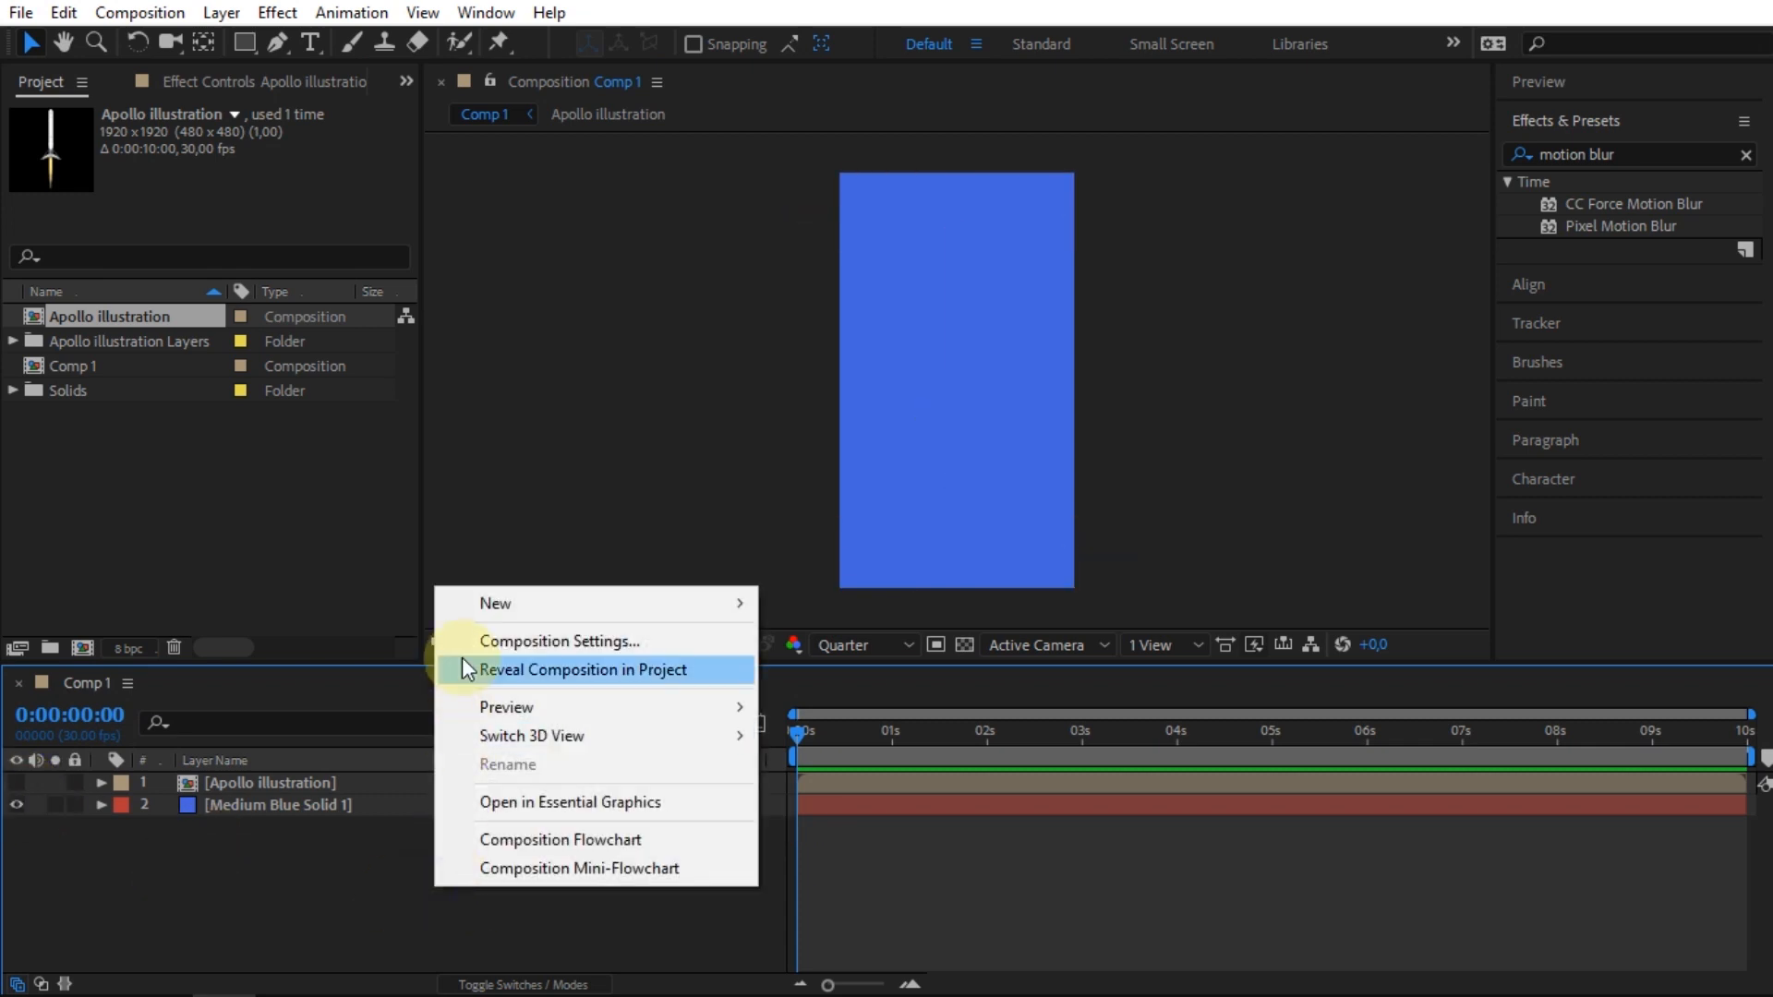
mouse_move(494, 602)
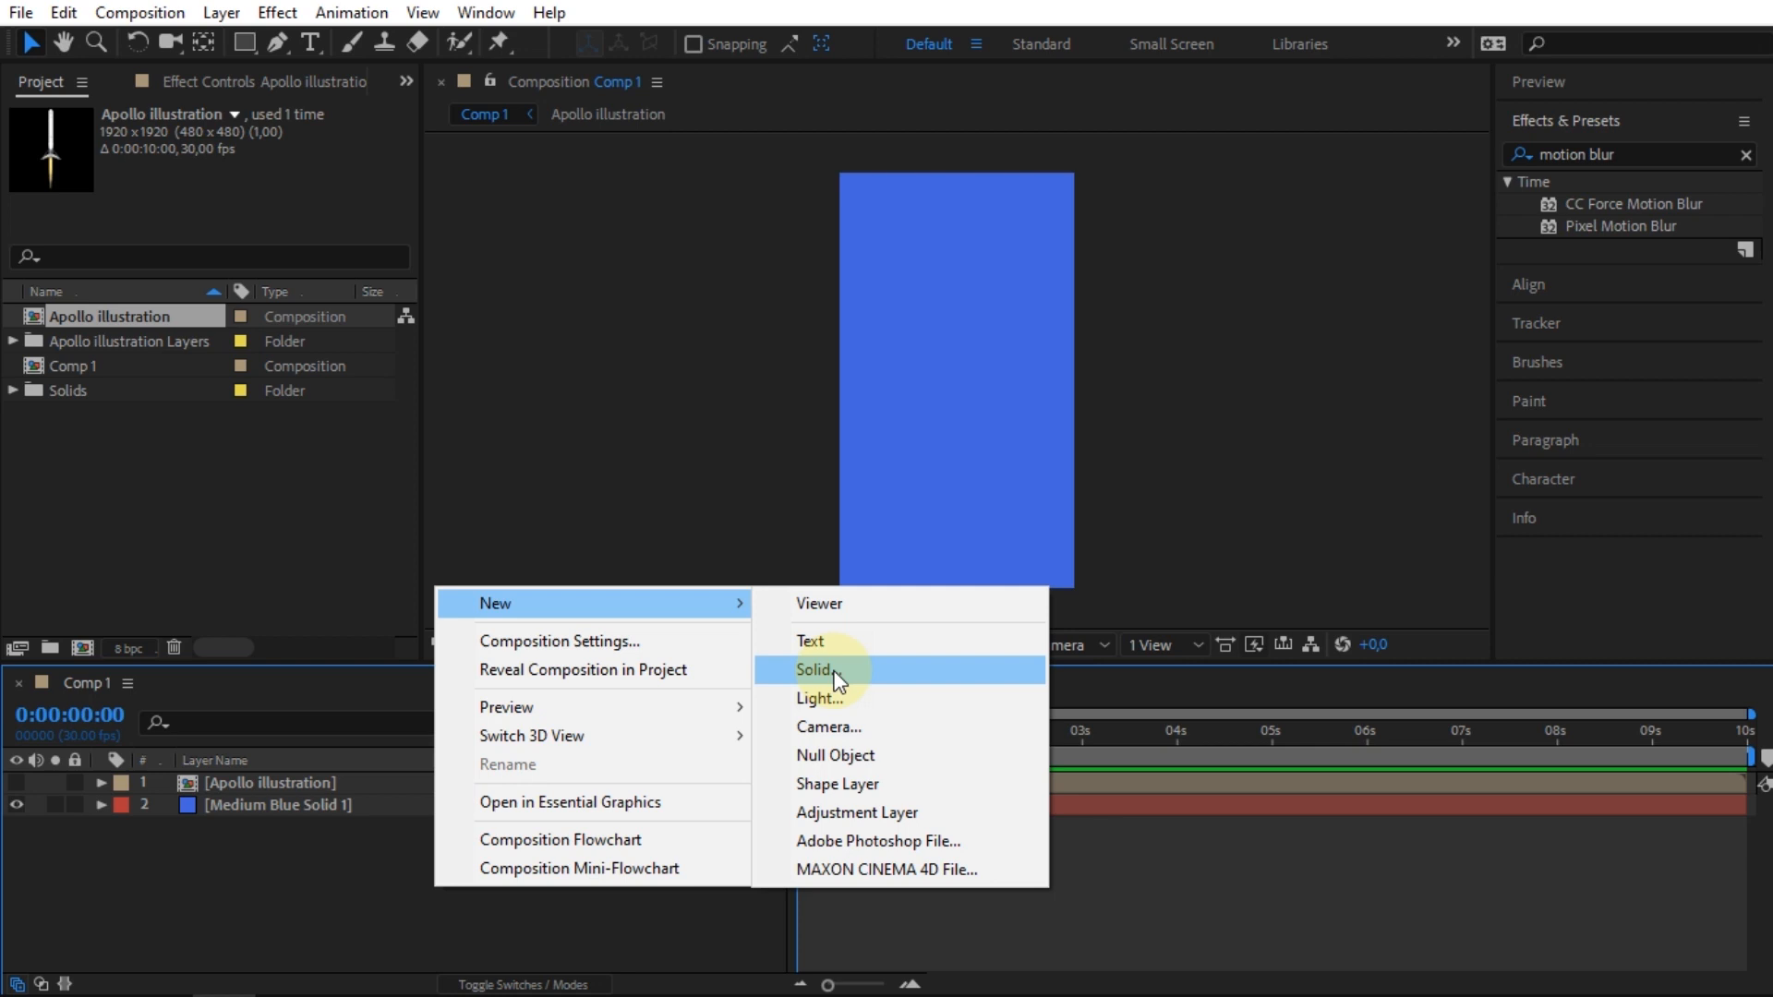
Create a black solid layer named Speed Lines in Comp 1
click(812, 669)
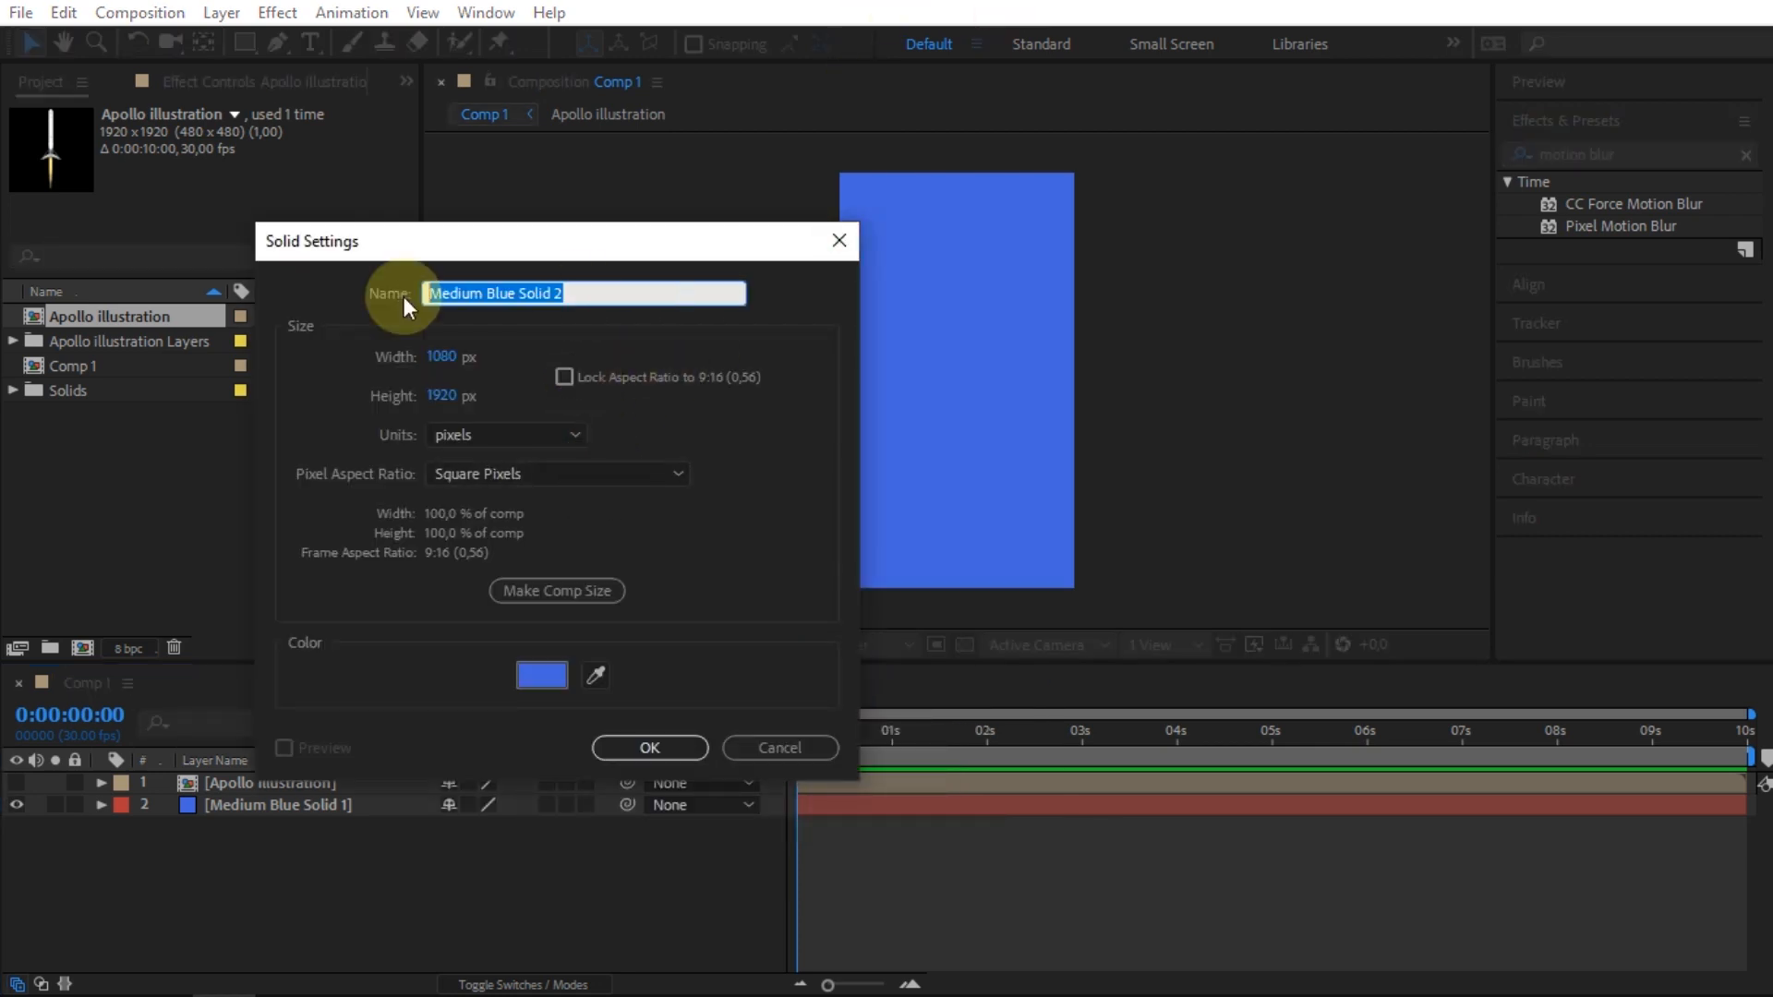
text(Speed Line)
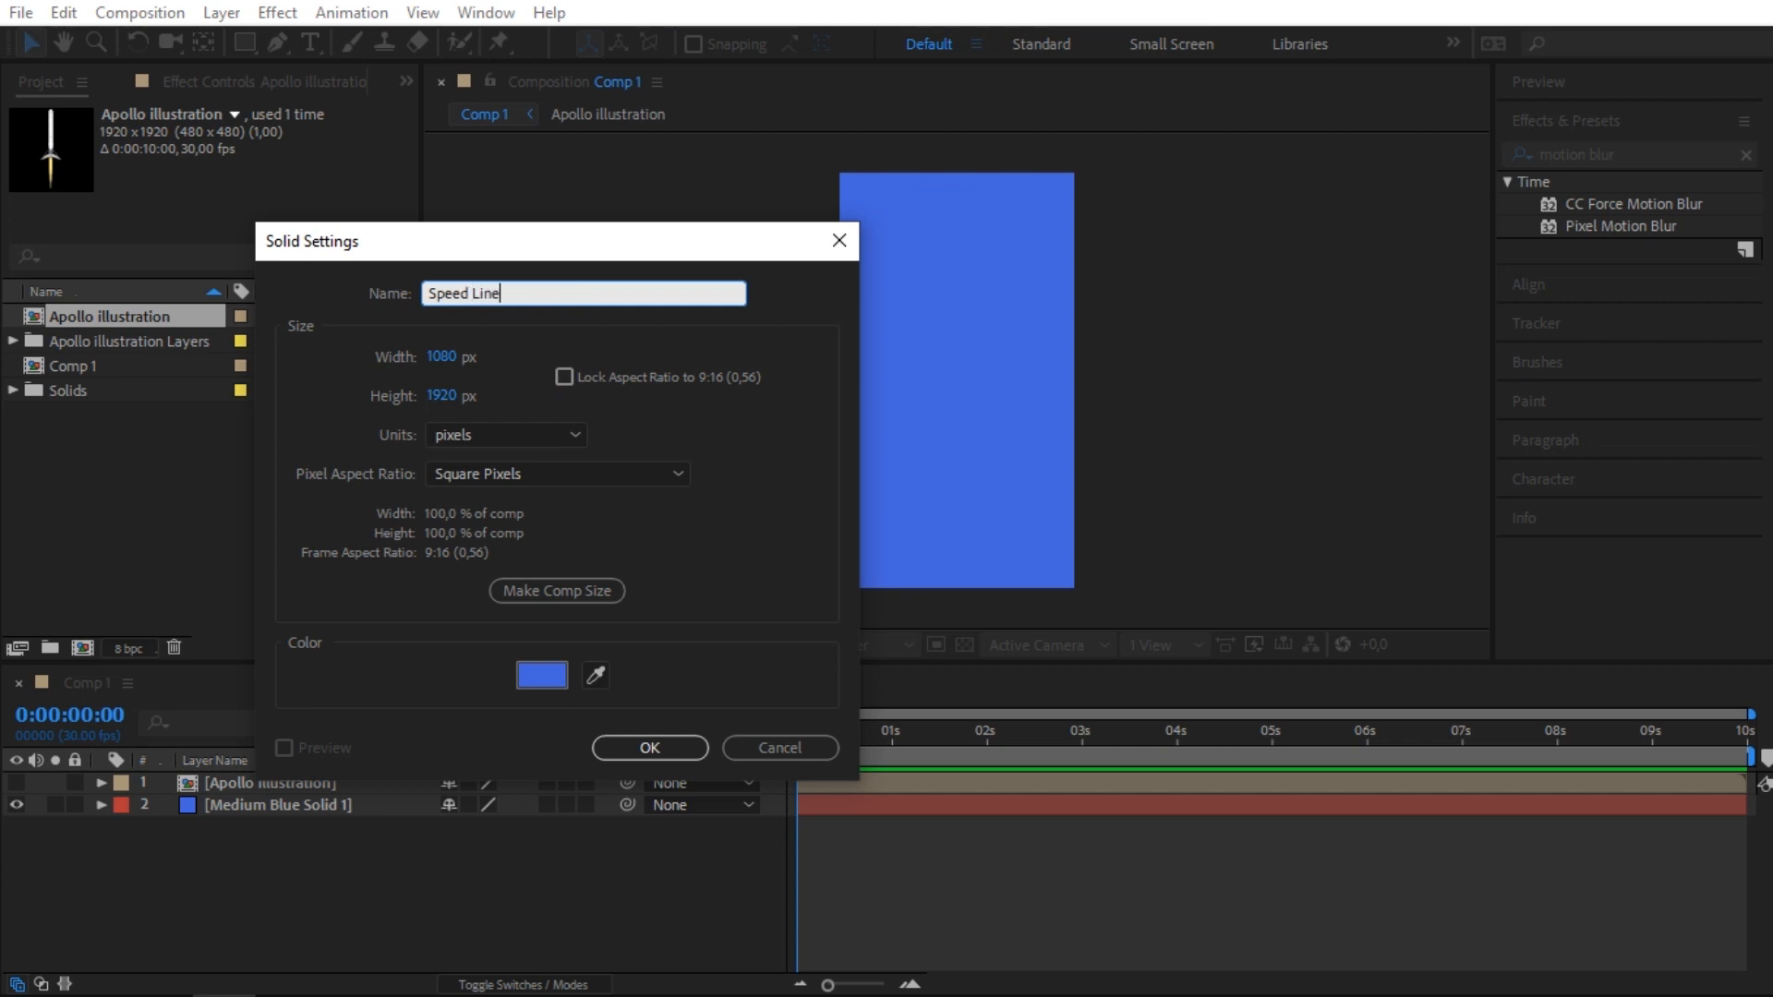
click(541, 676)
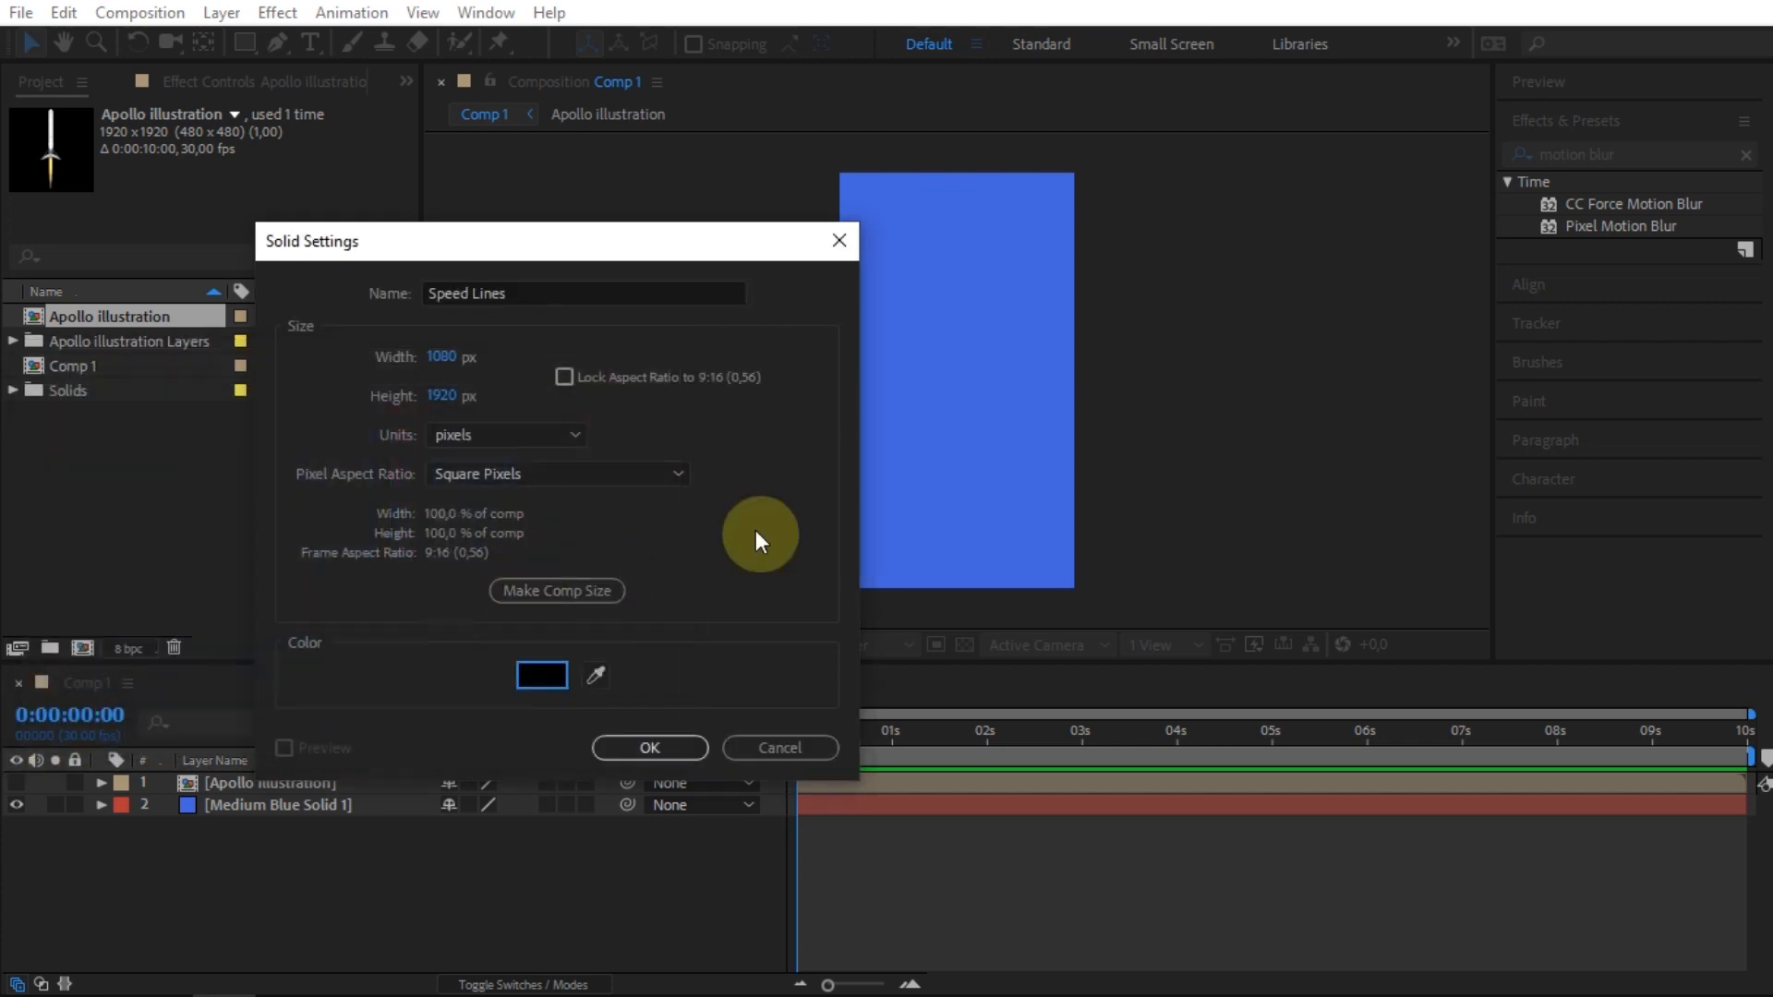
click(648, 748)
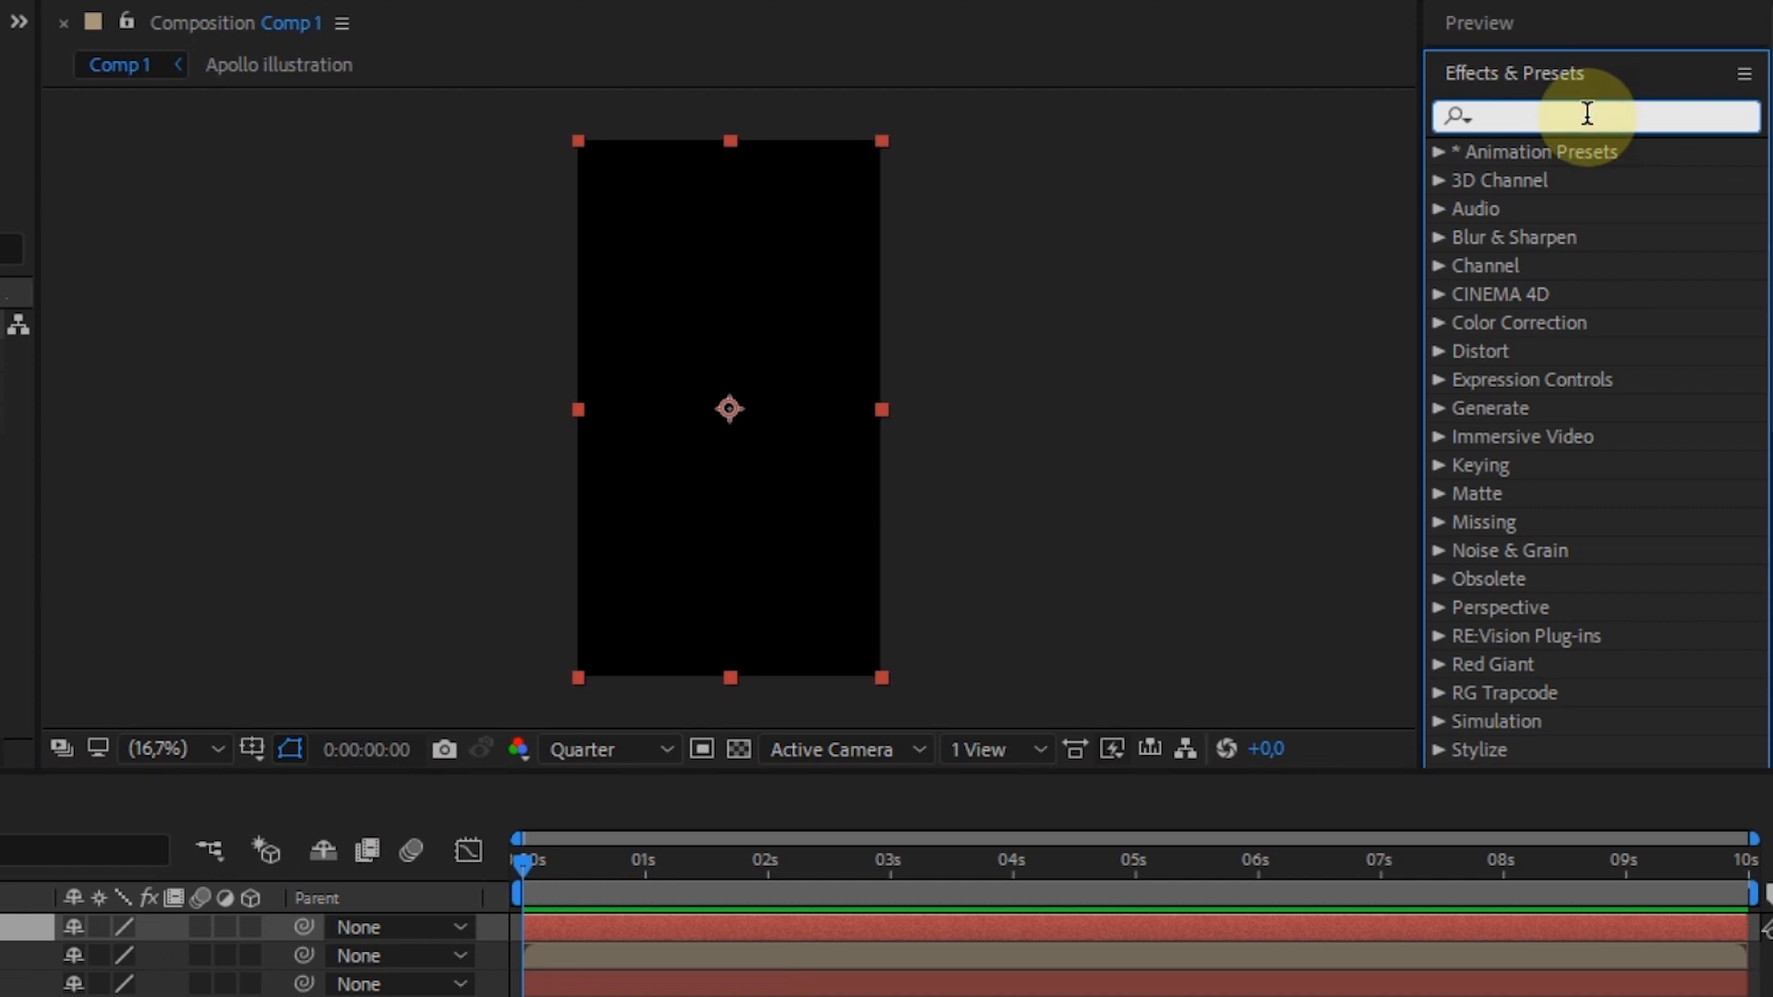
Apply Turbulent Noise to Speed Lines with Contrast 800 and Brightness -100
text(turbu)
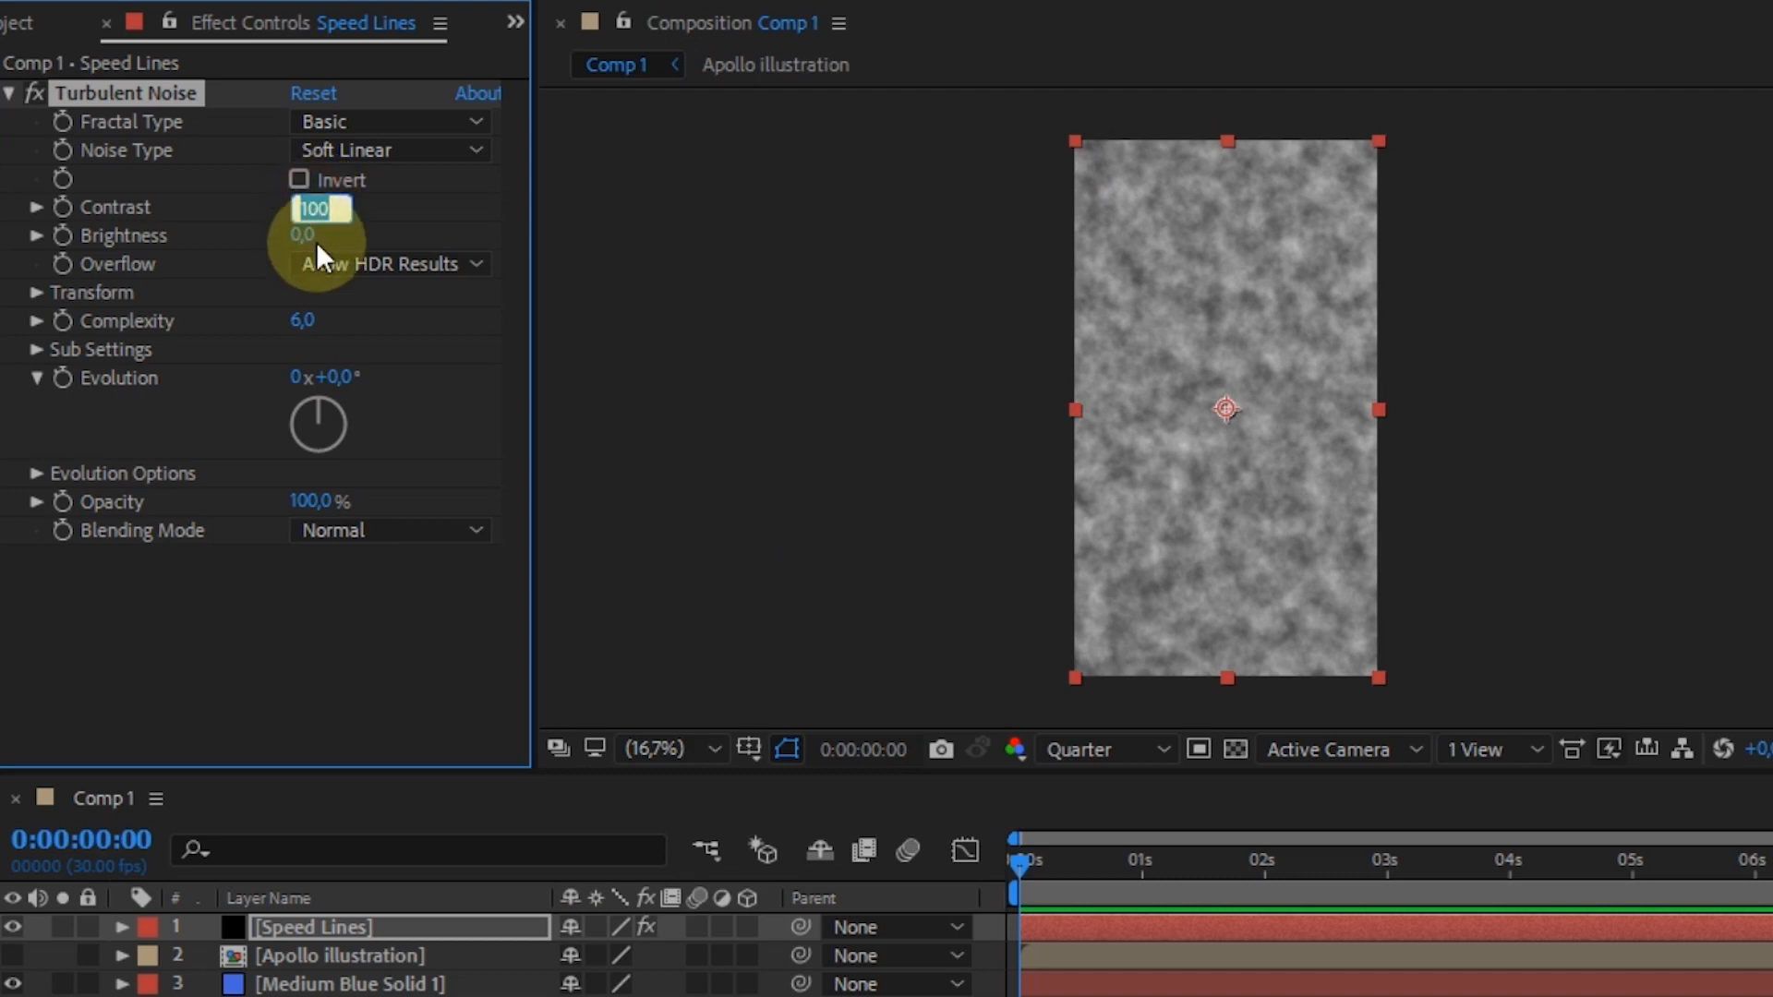
text(800,0)
click(318, 235)
text(-100)
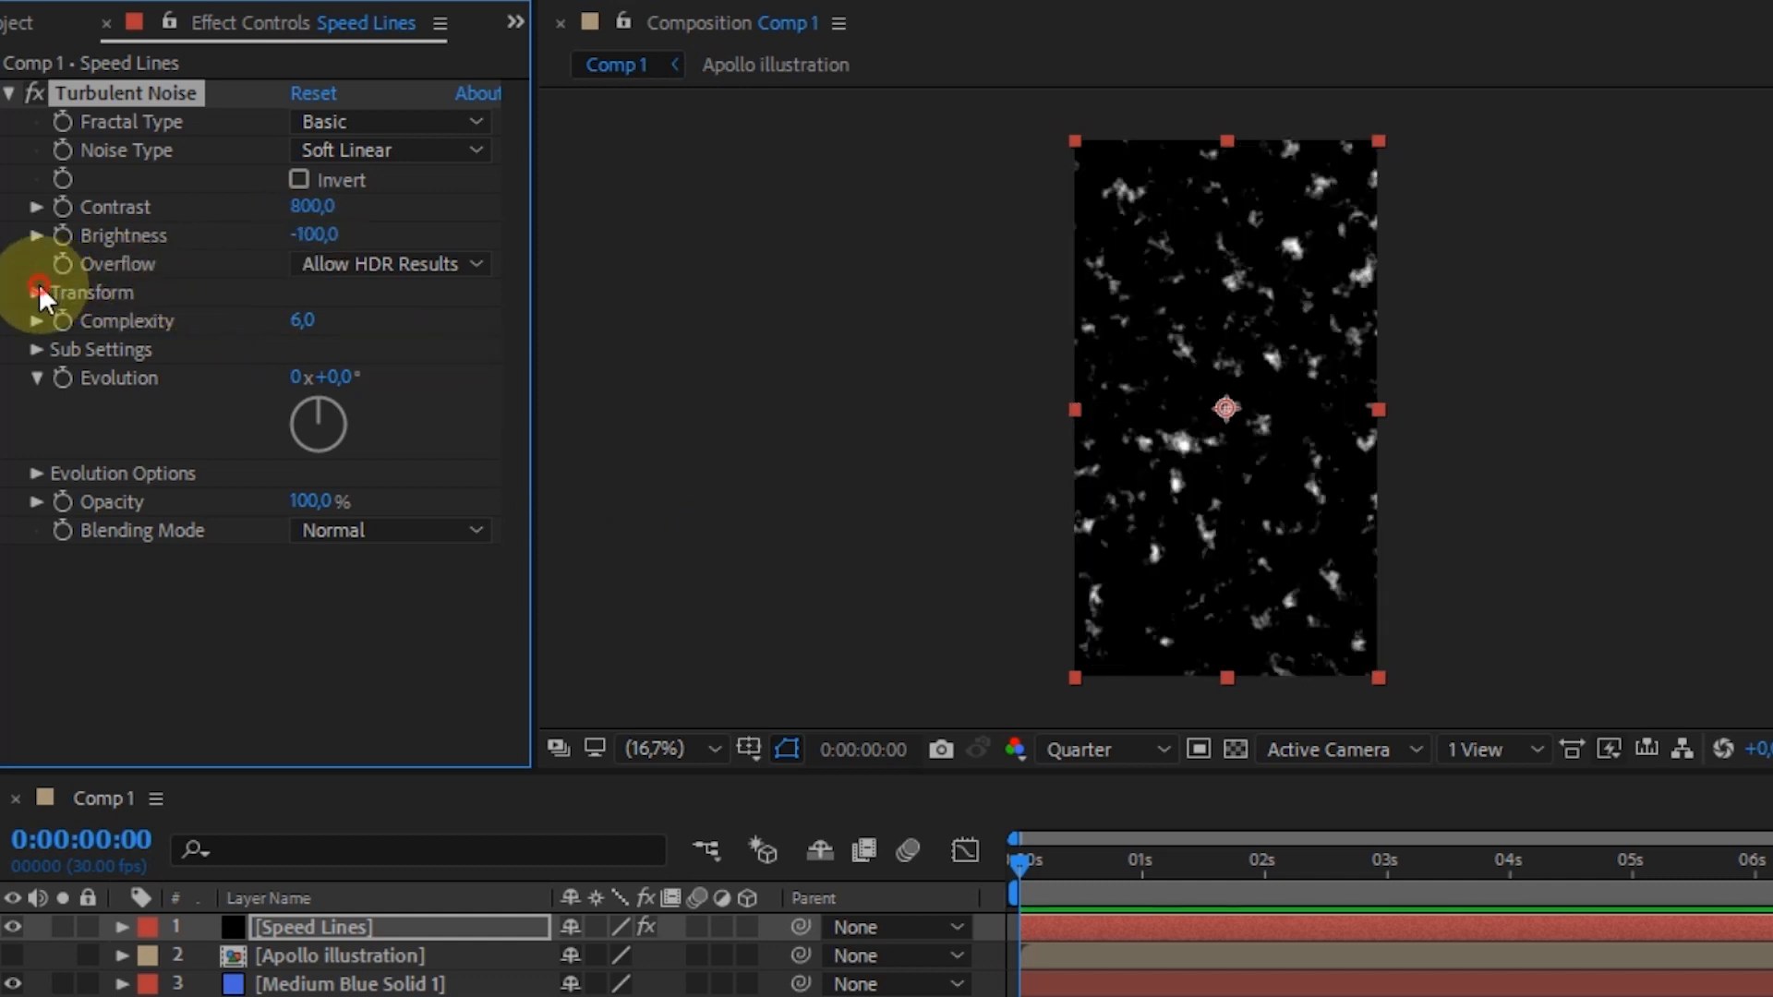
Disable Uniform Scaling and set noise Scale Width 25, Scale Height 3000 for vertical streaks
click(35, 292)
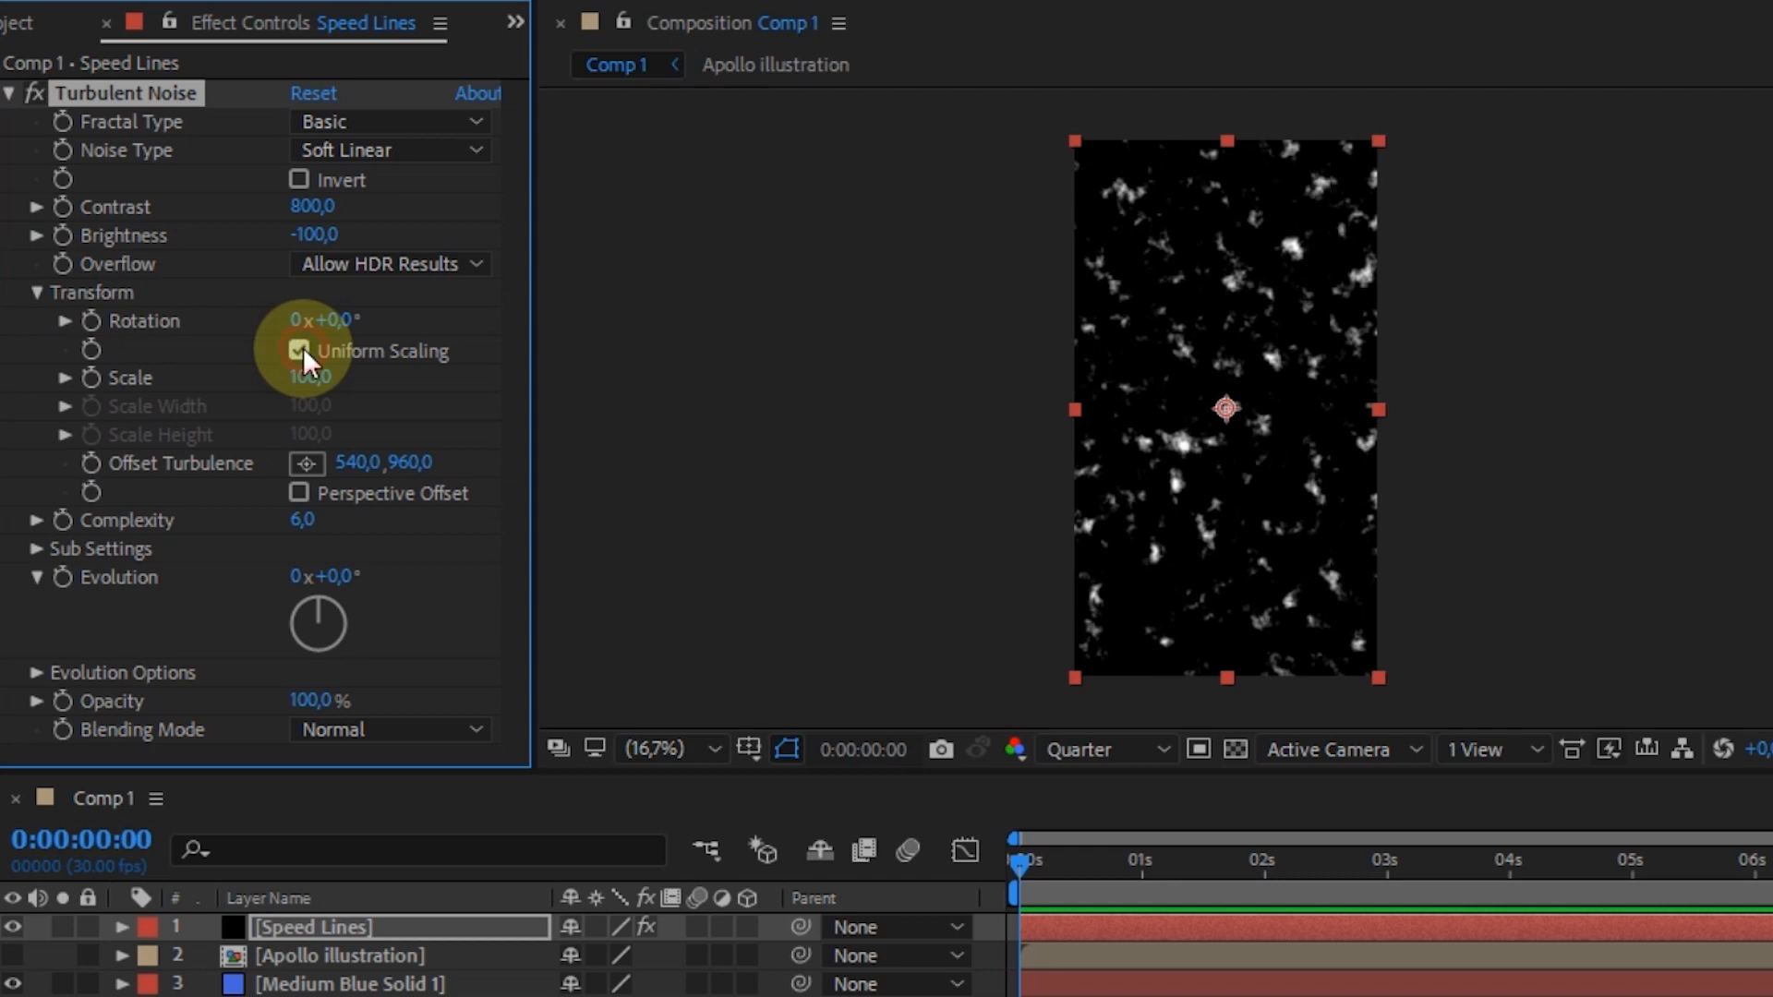
click(299, 351)
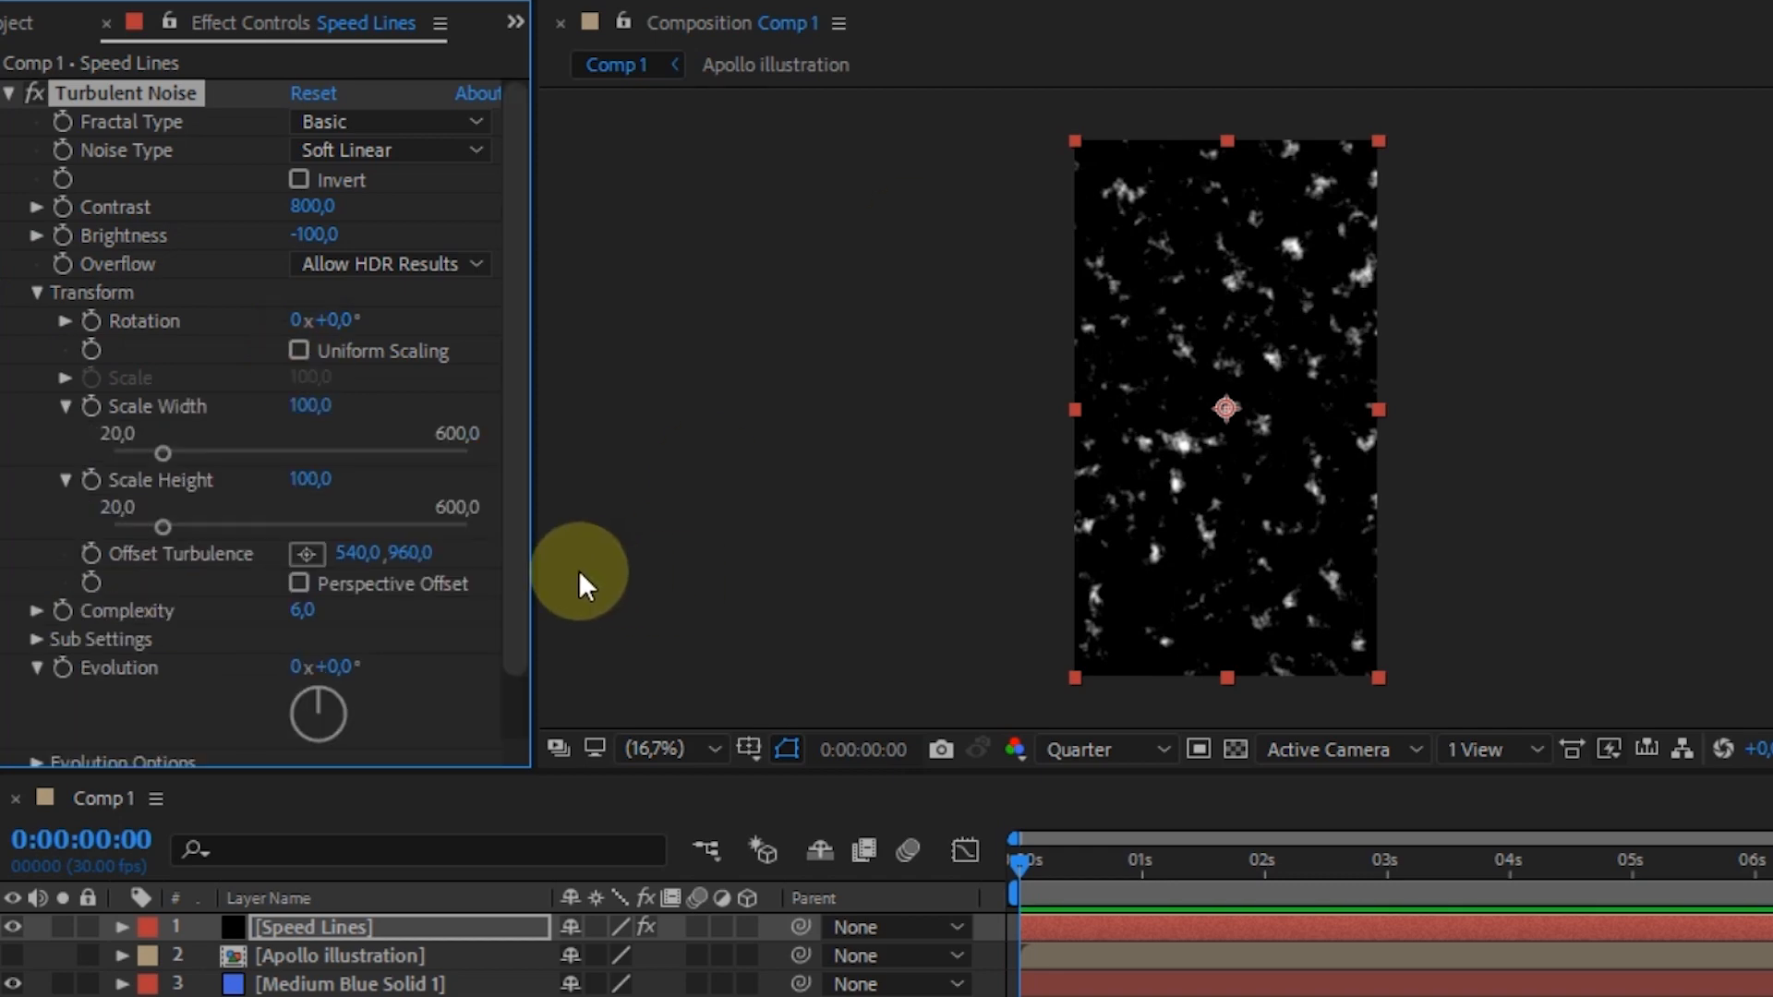
double_click(310, 406)
text(25)
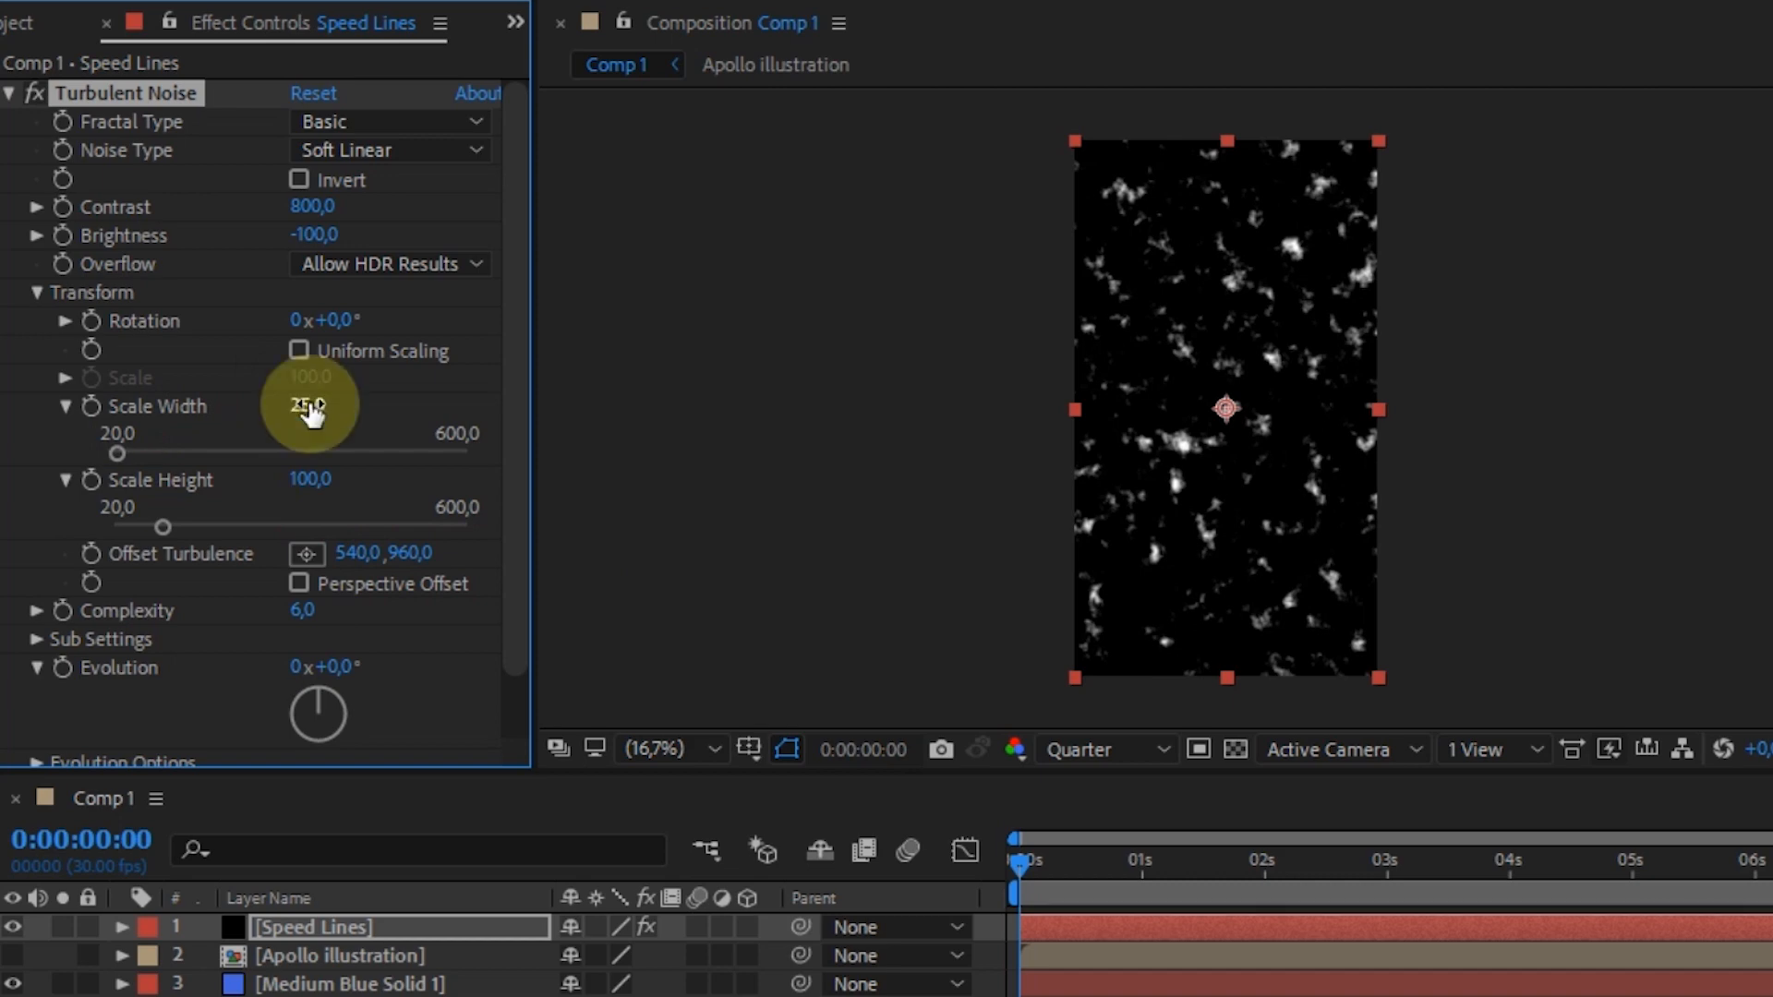
click(312, 481)
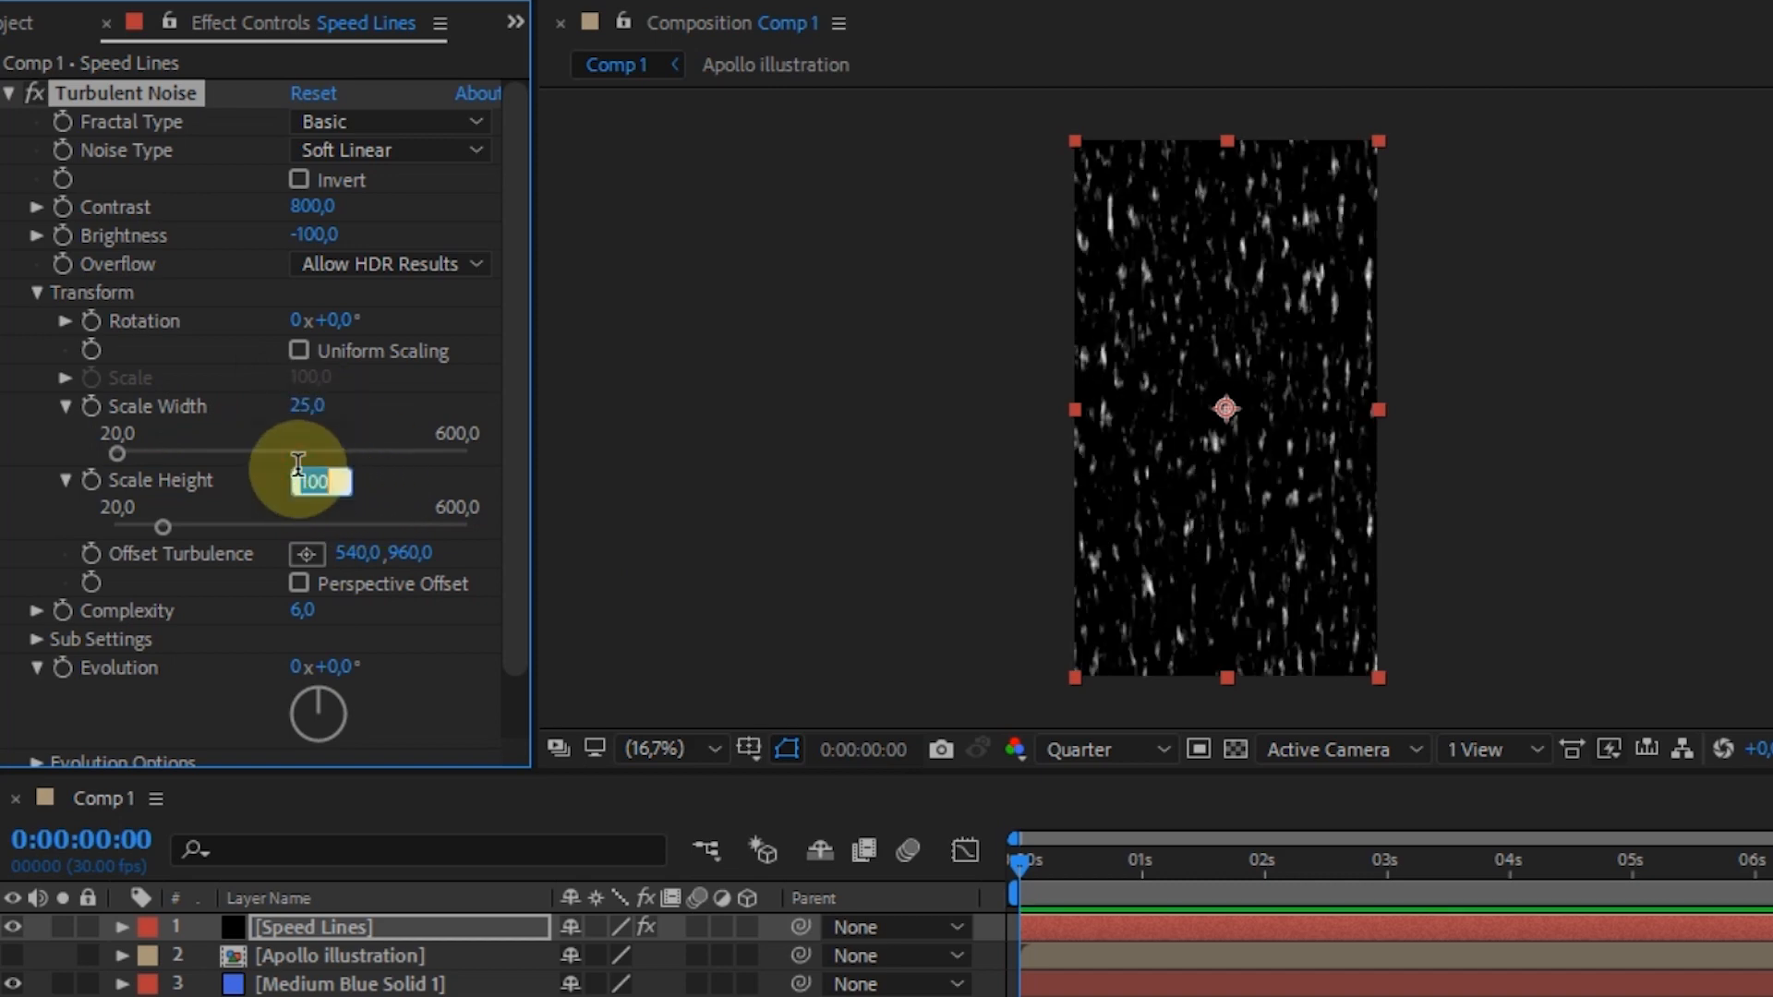
text(300)
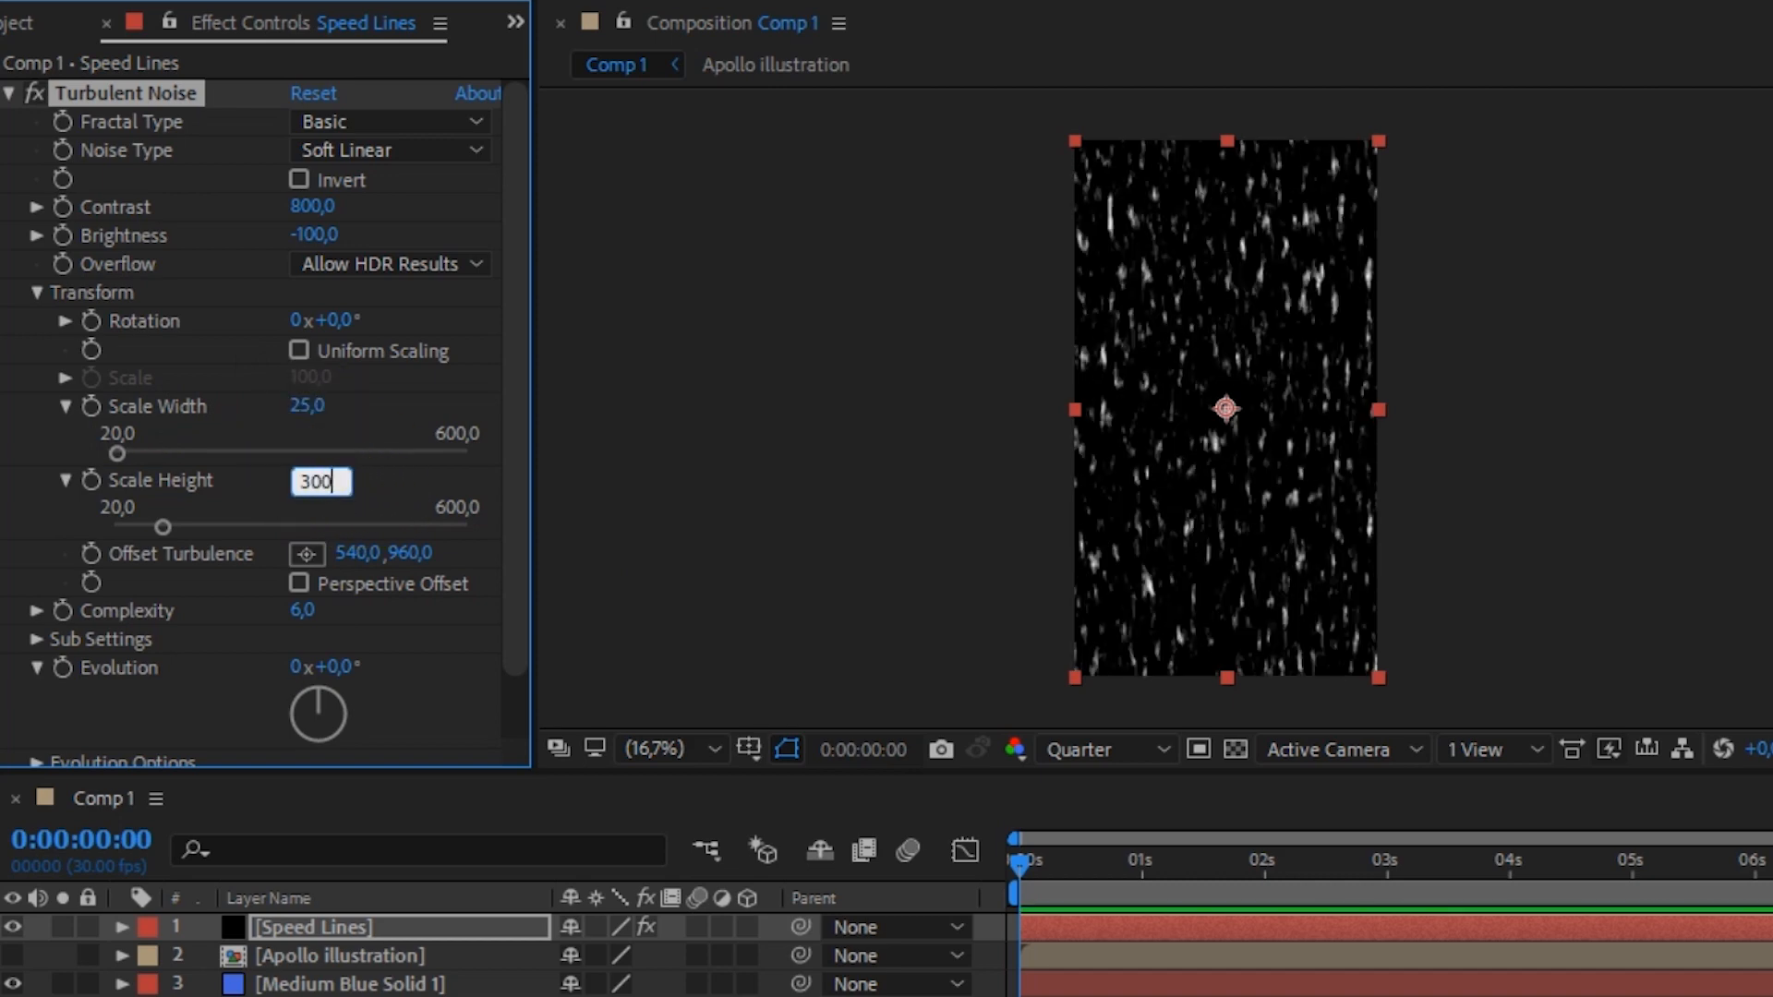
text(3000,0)
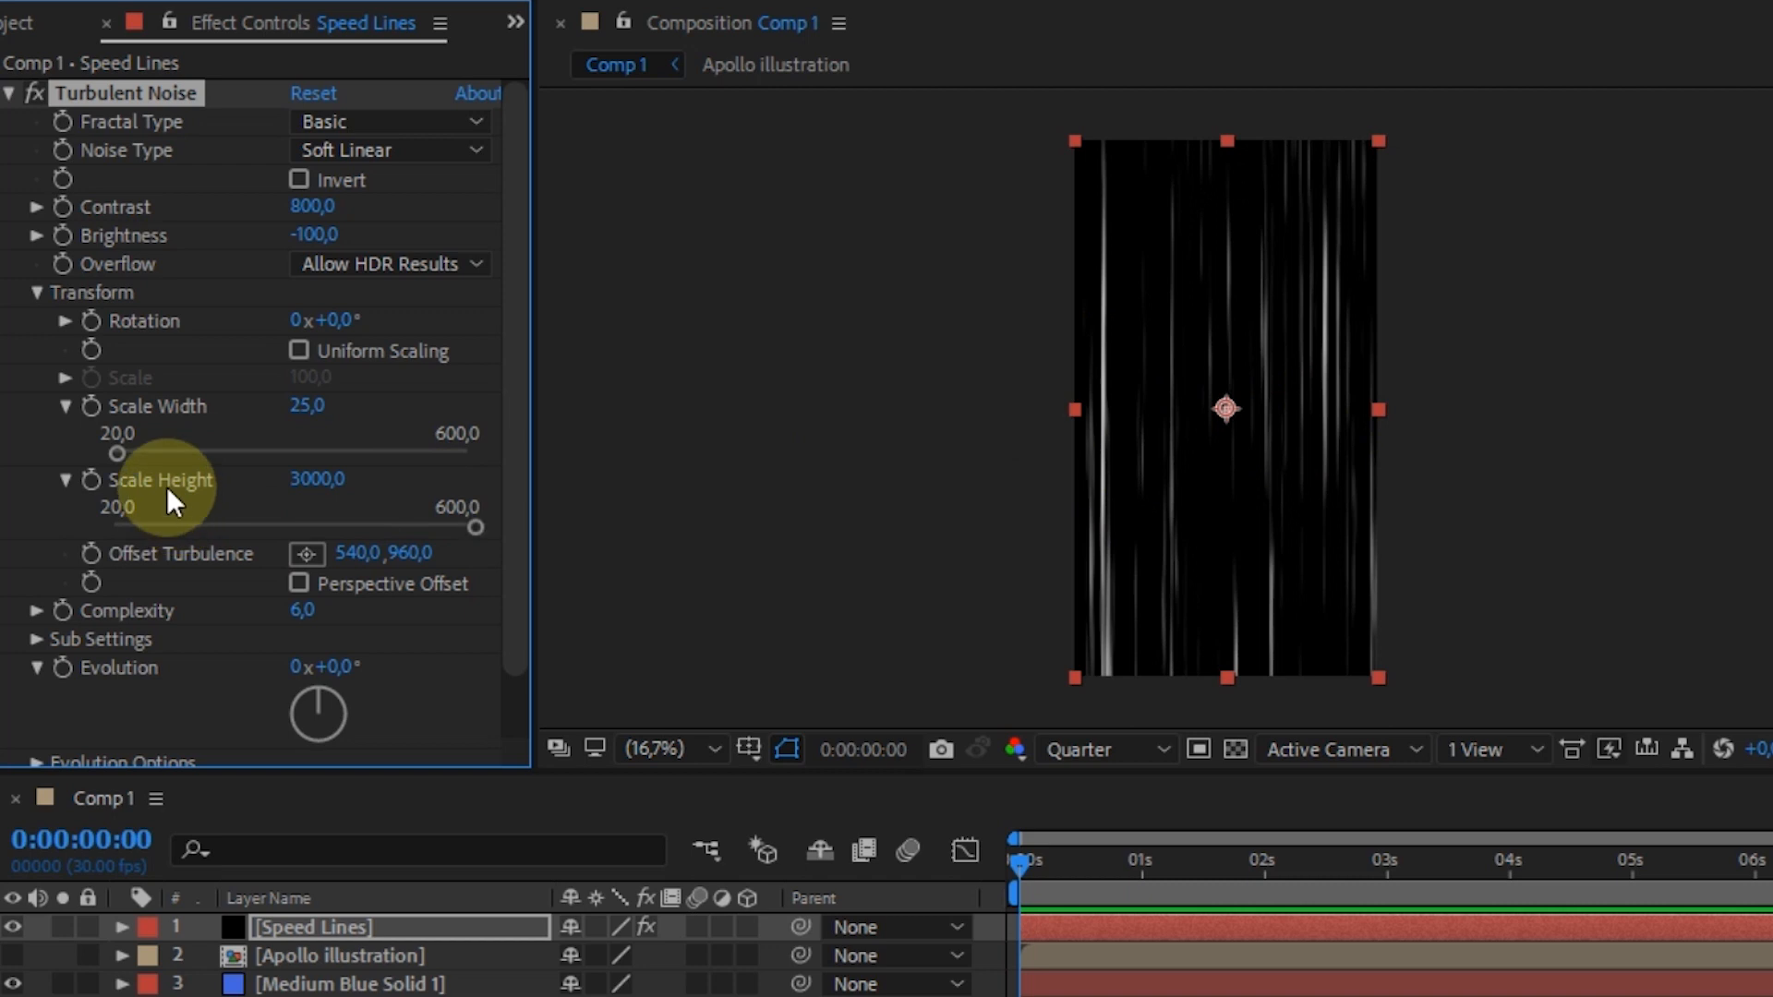
mouse_move(93, 574)
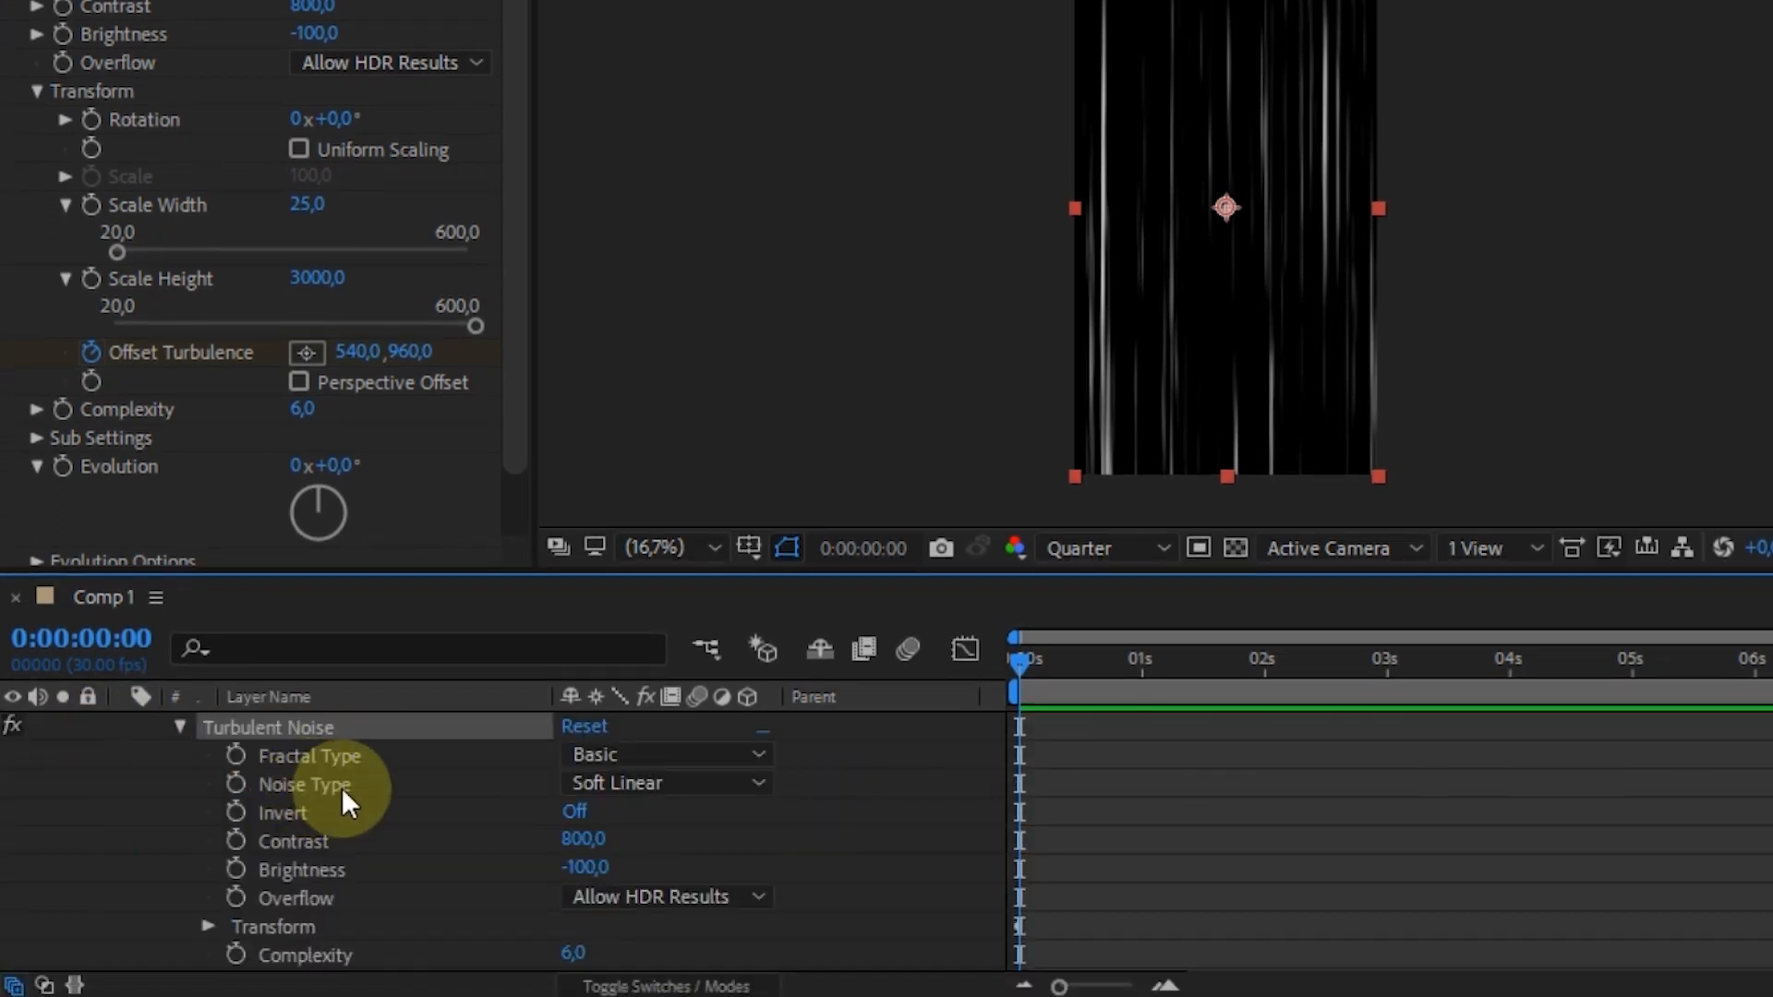
Give Offset Turbulence an expression keeping x and driving y by time*5000
scroll(down, 3)
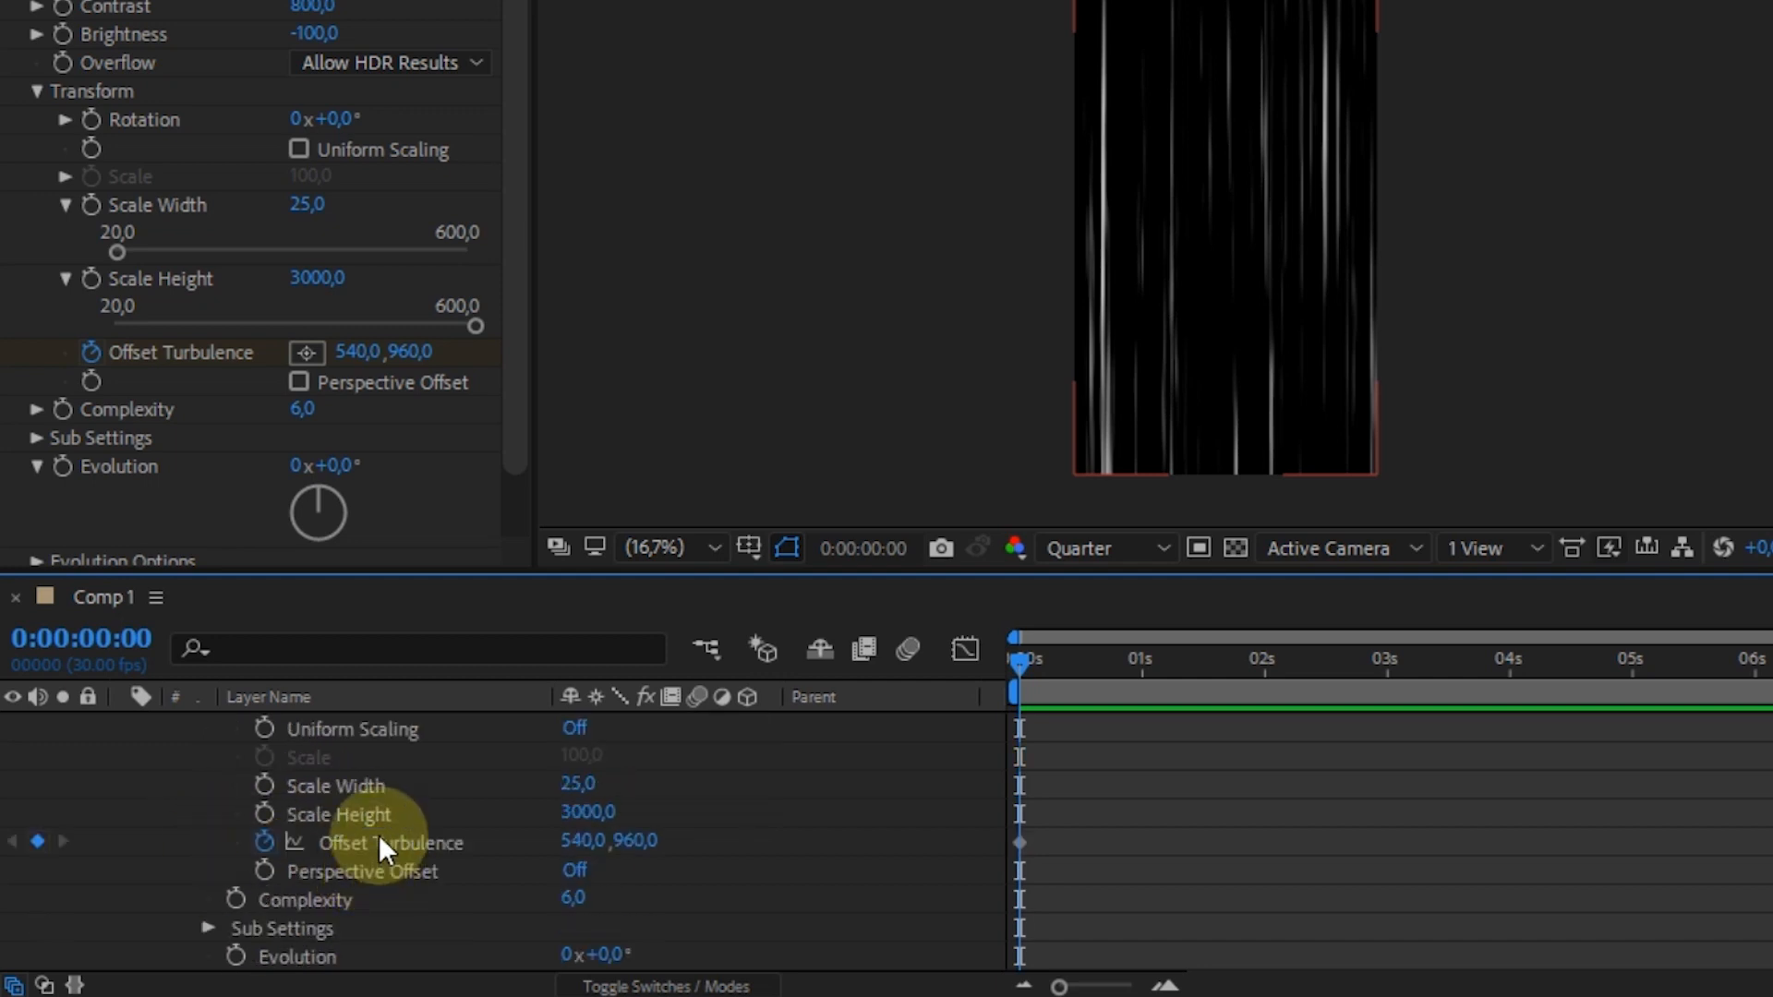
click(264, 842)
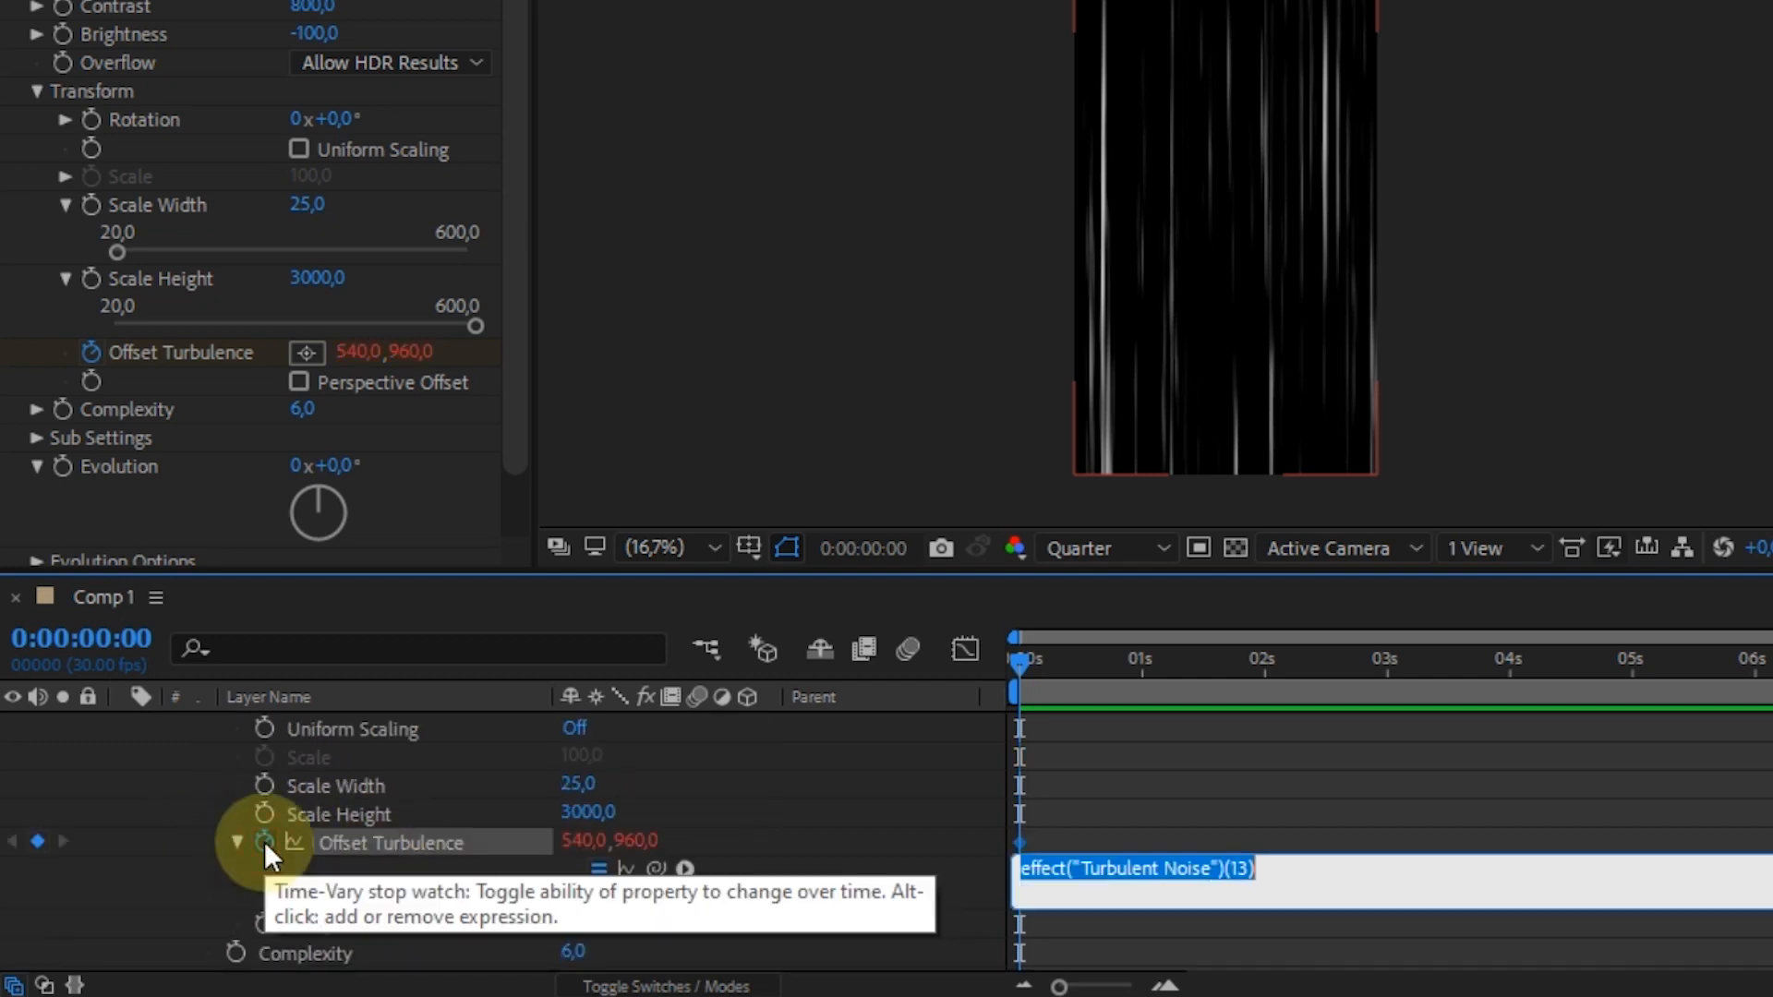
click(264, 842)
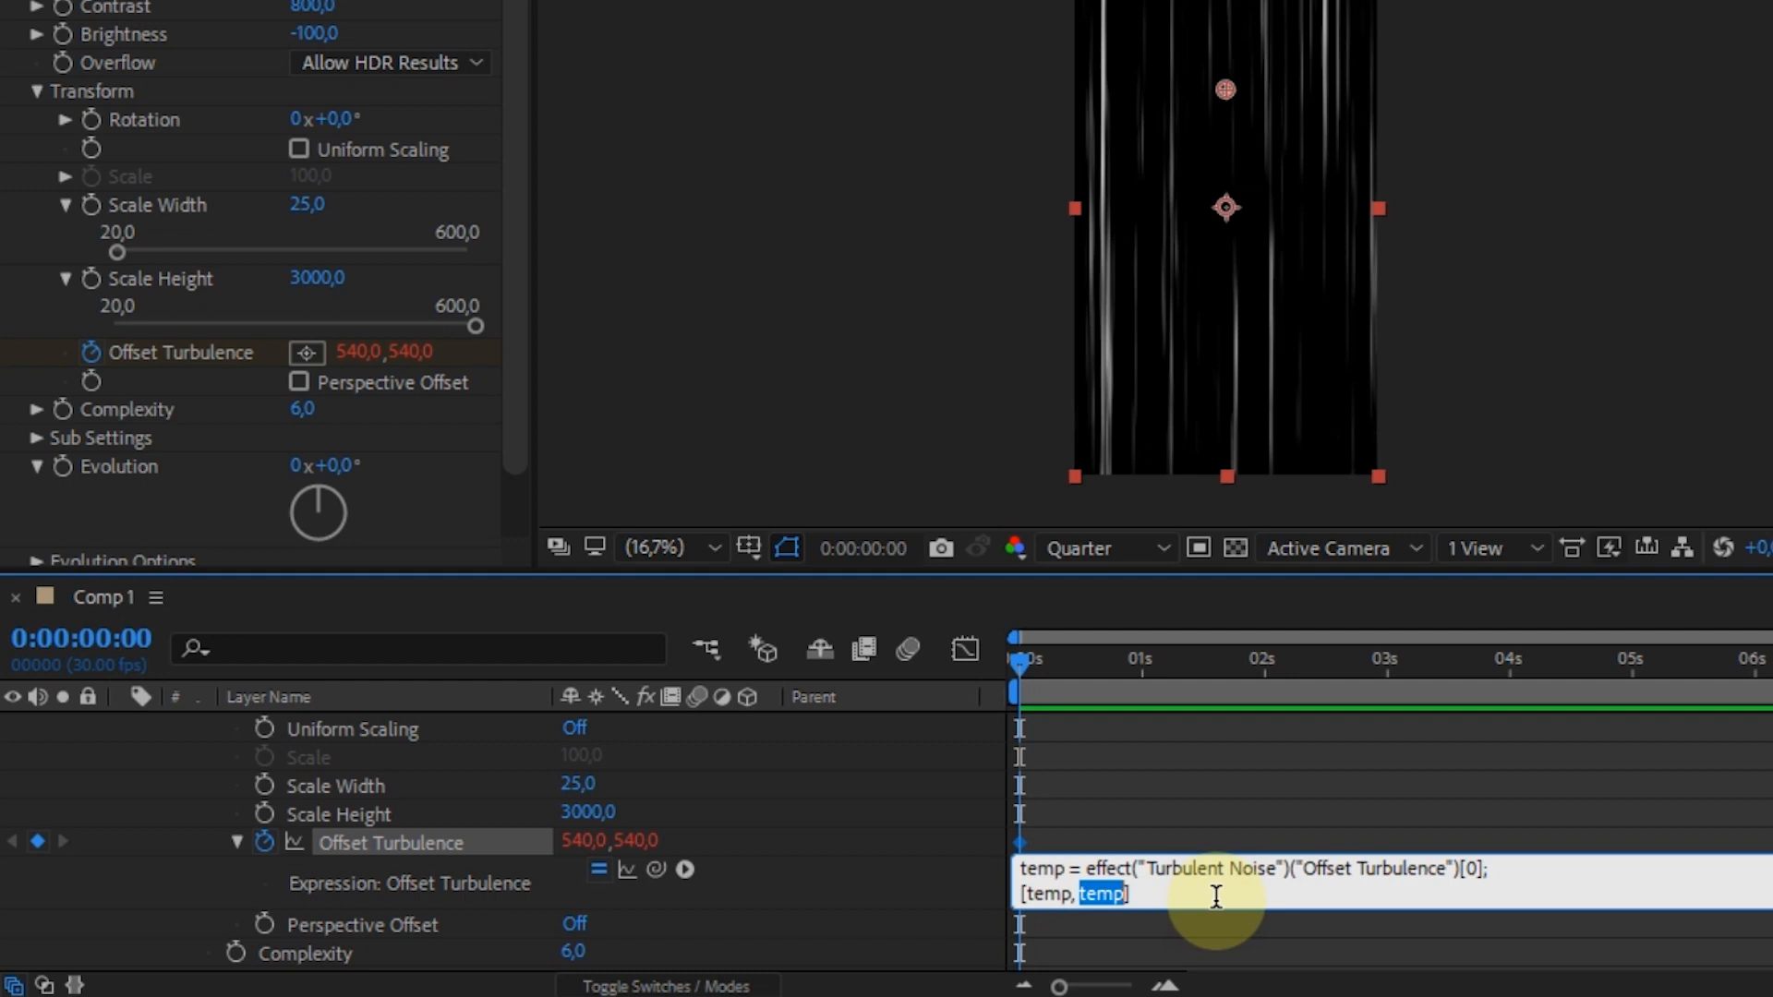
text(time*5000)
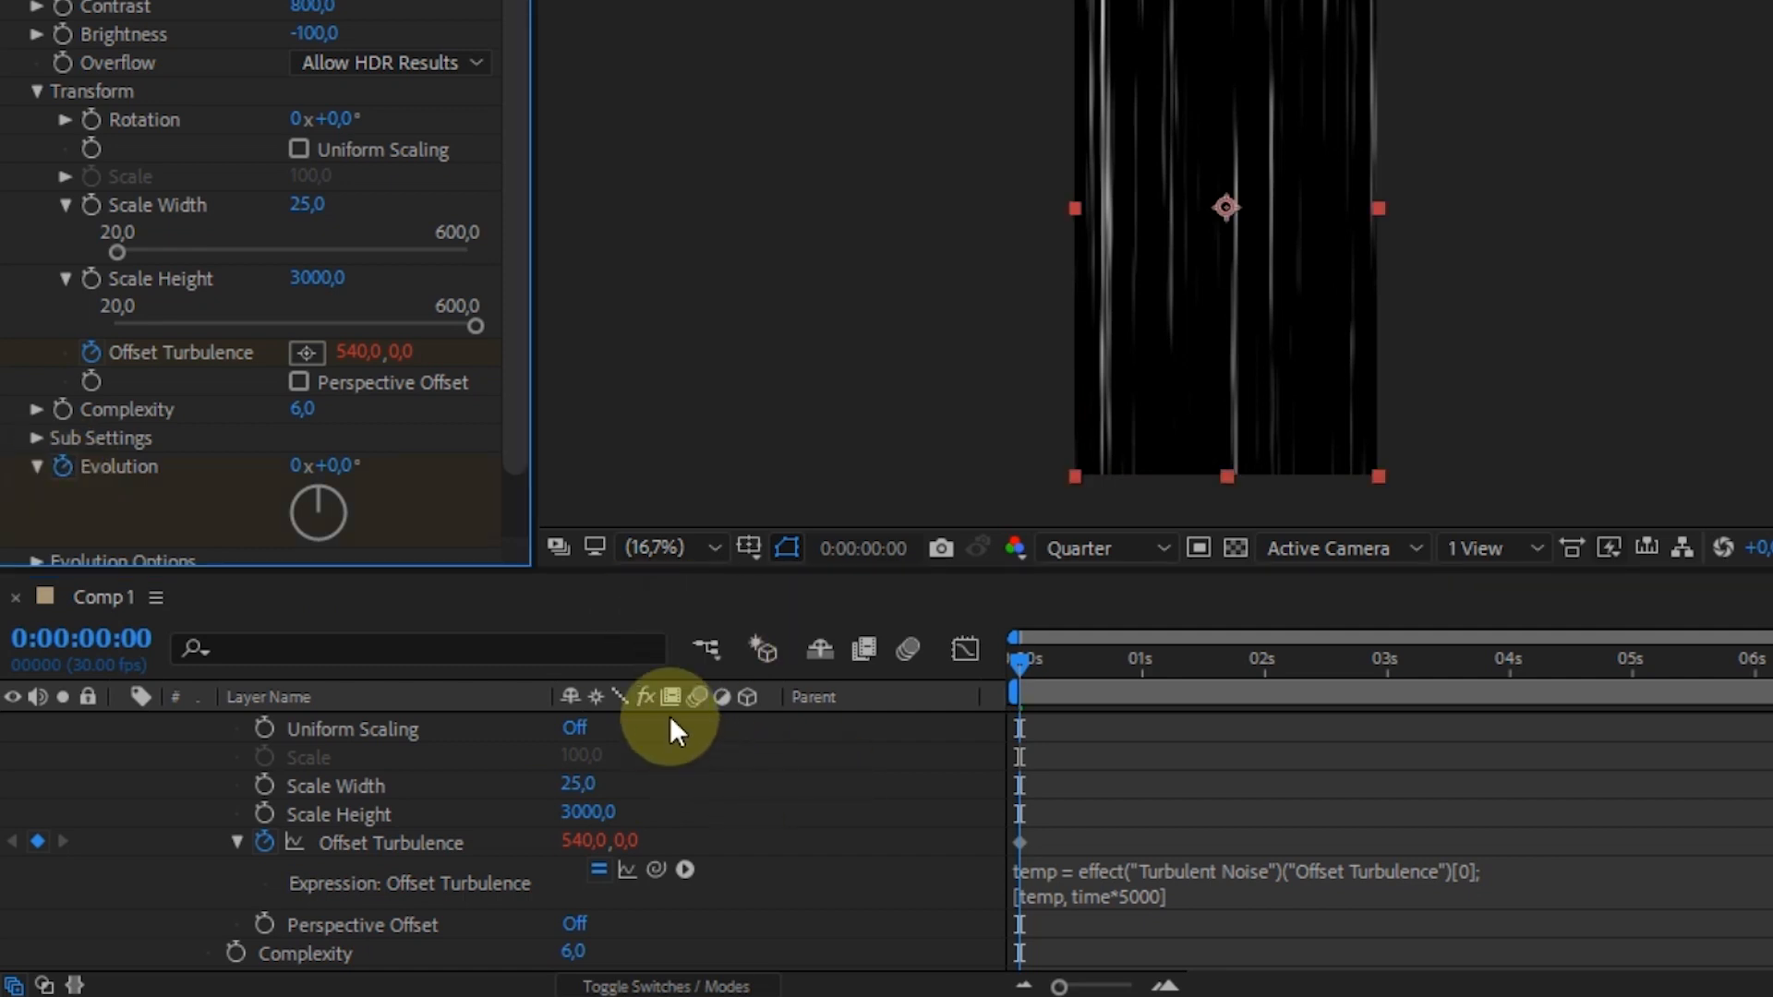
Drive the noise Evolution with the expression time*1000
scroll(down, 3)
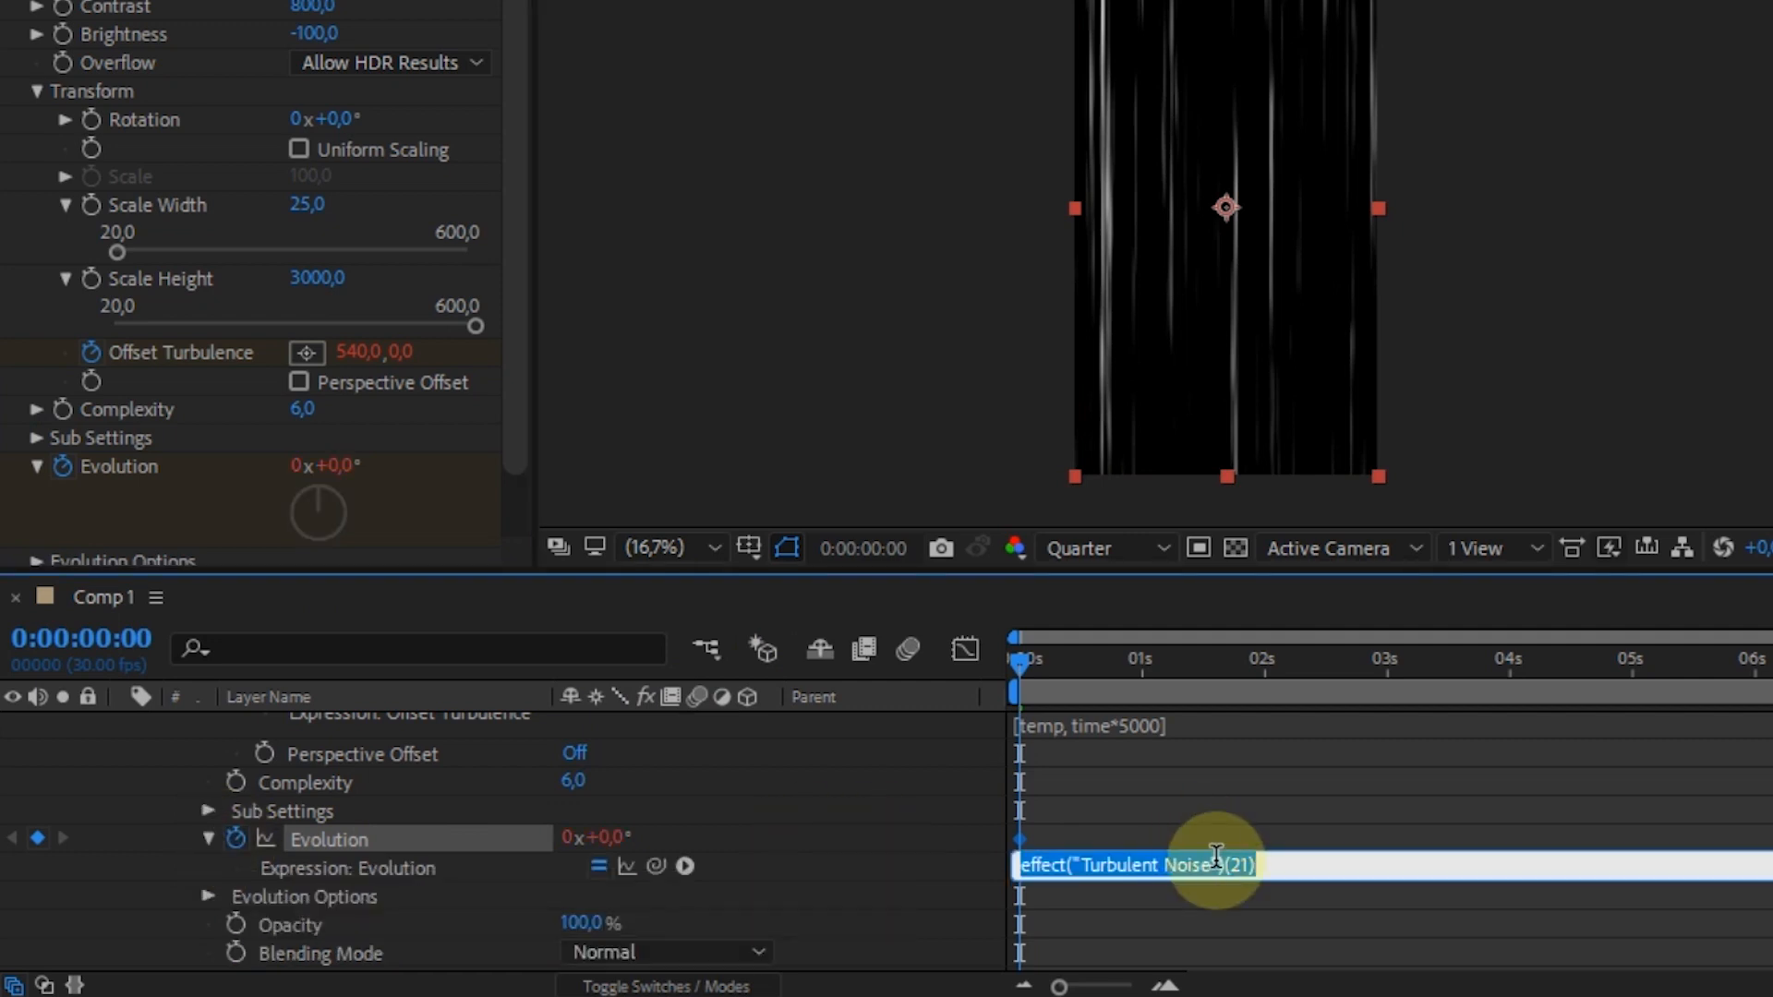
text(time)
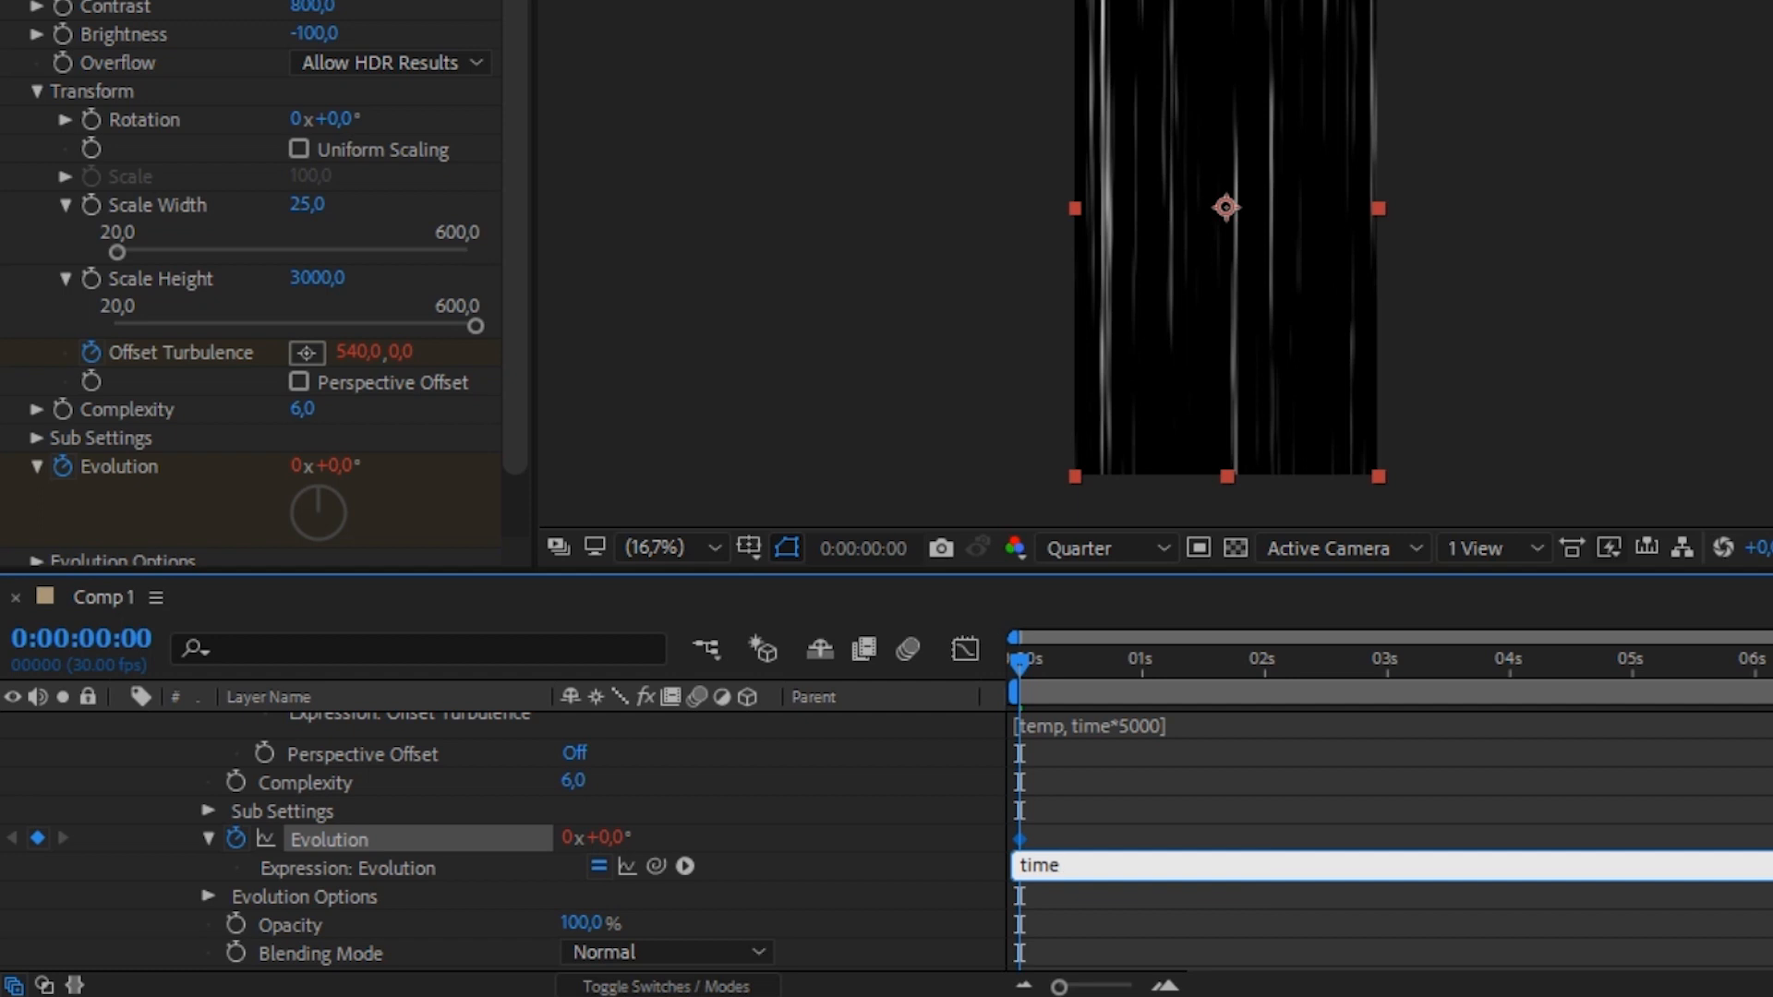
text(*)
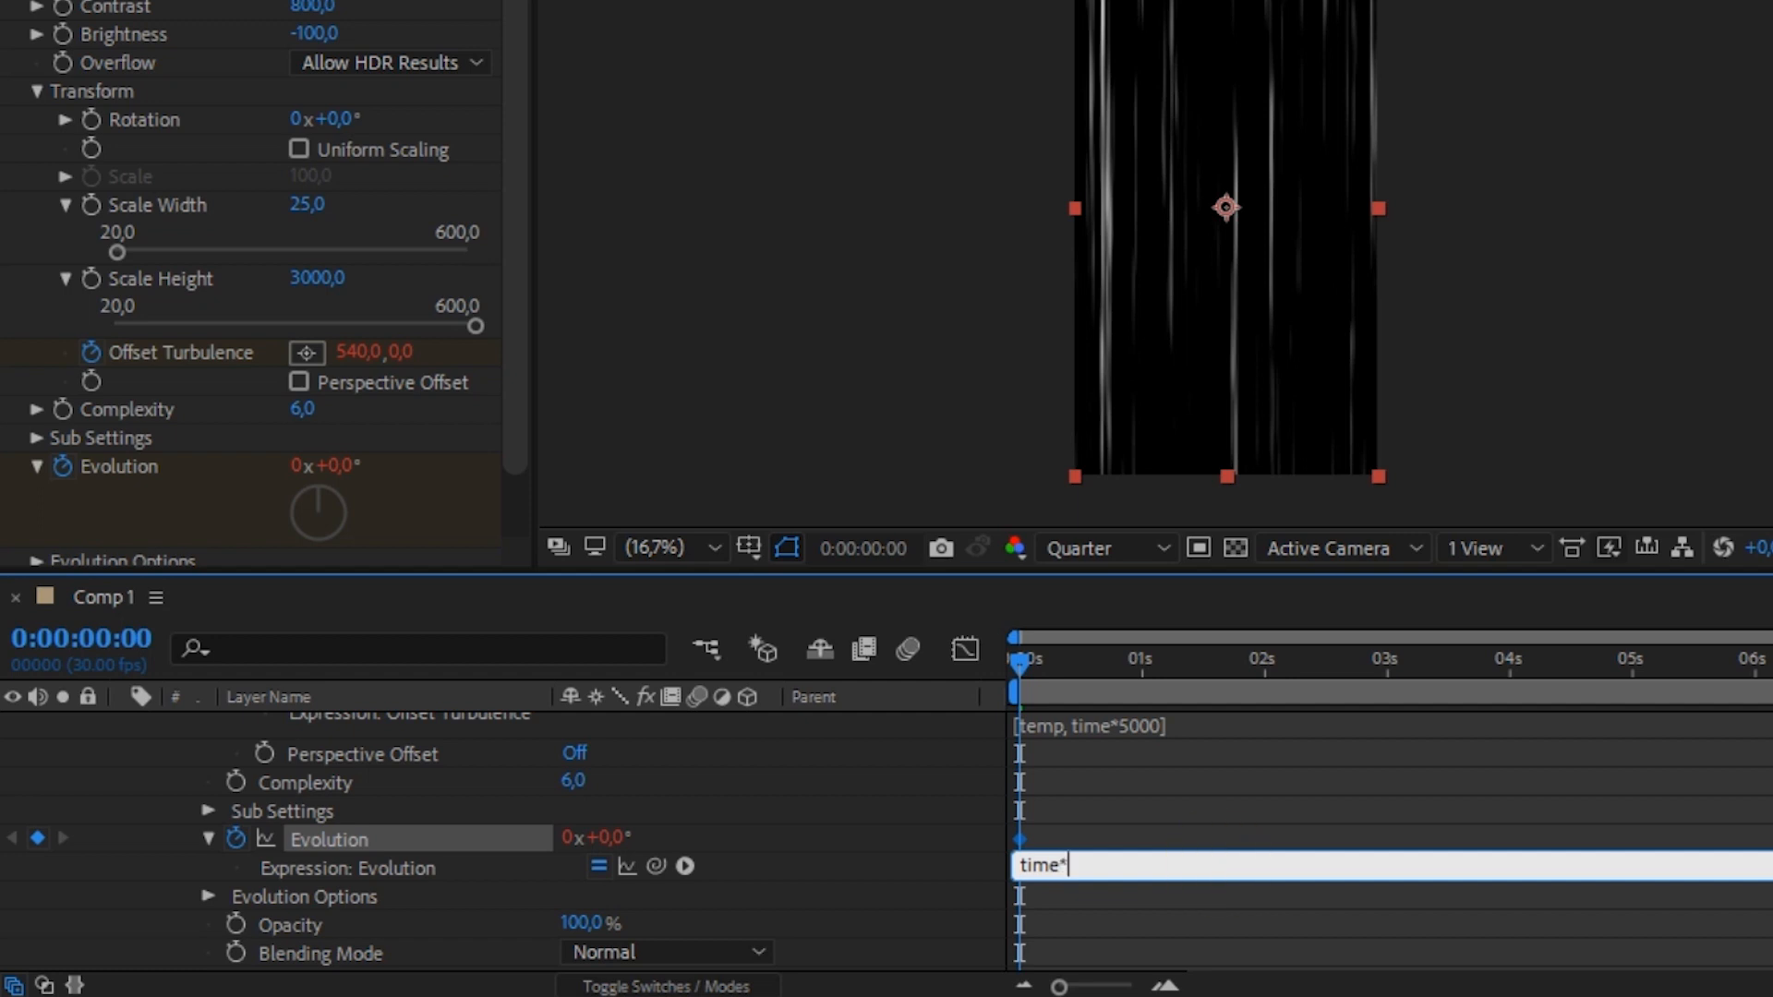
text(1000)
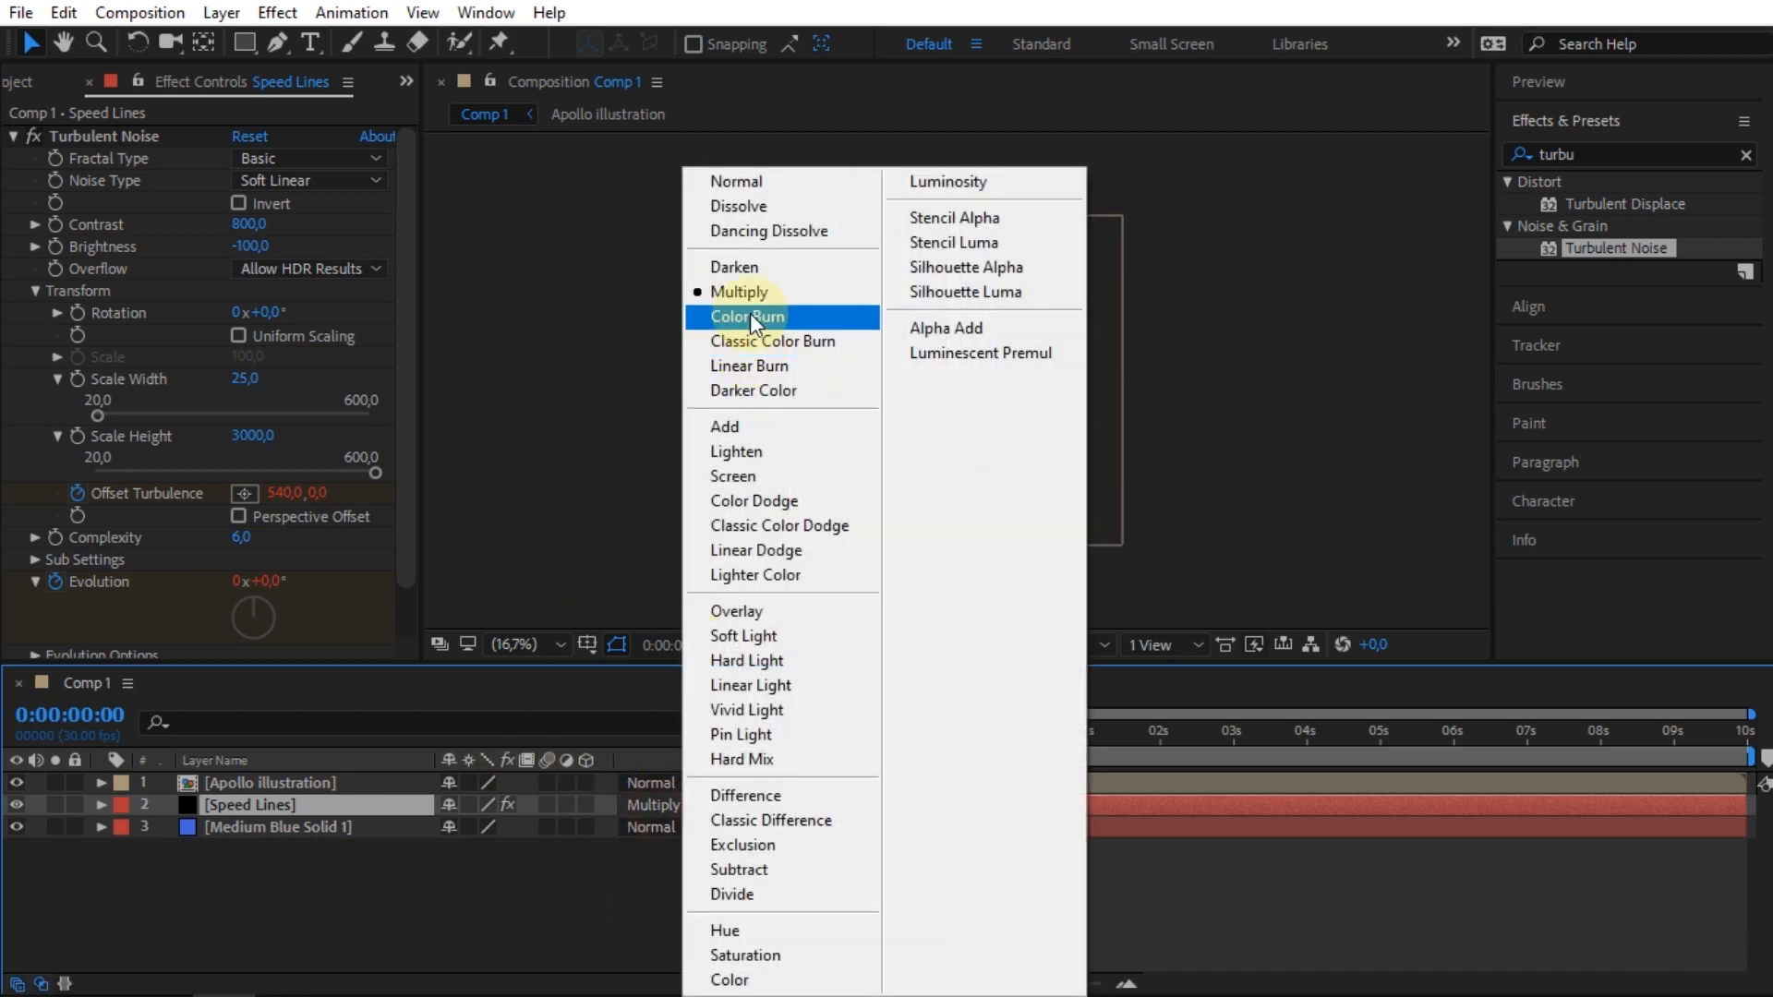
Set the Speed Lines layer to Screen blending beneath the Apollo illustration
click(733, 477)
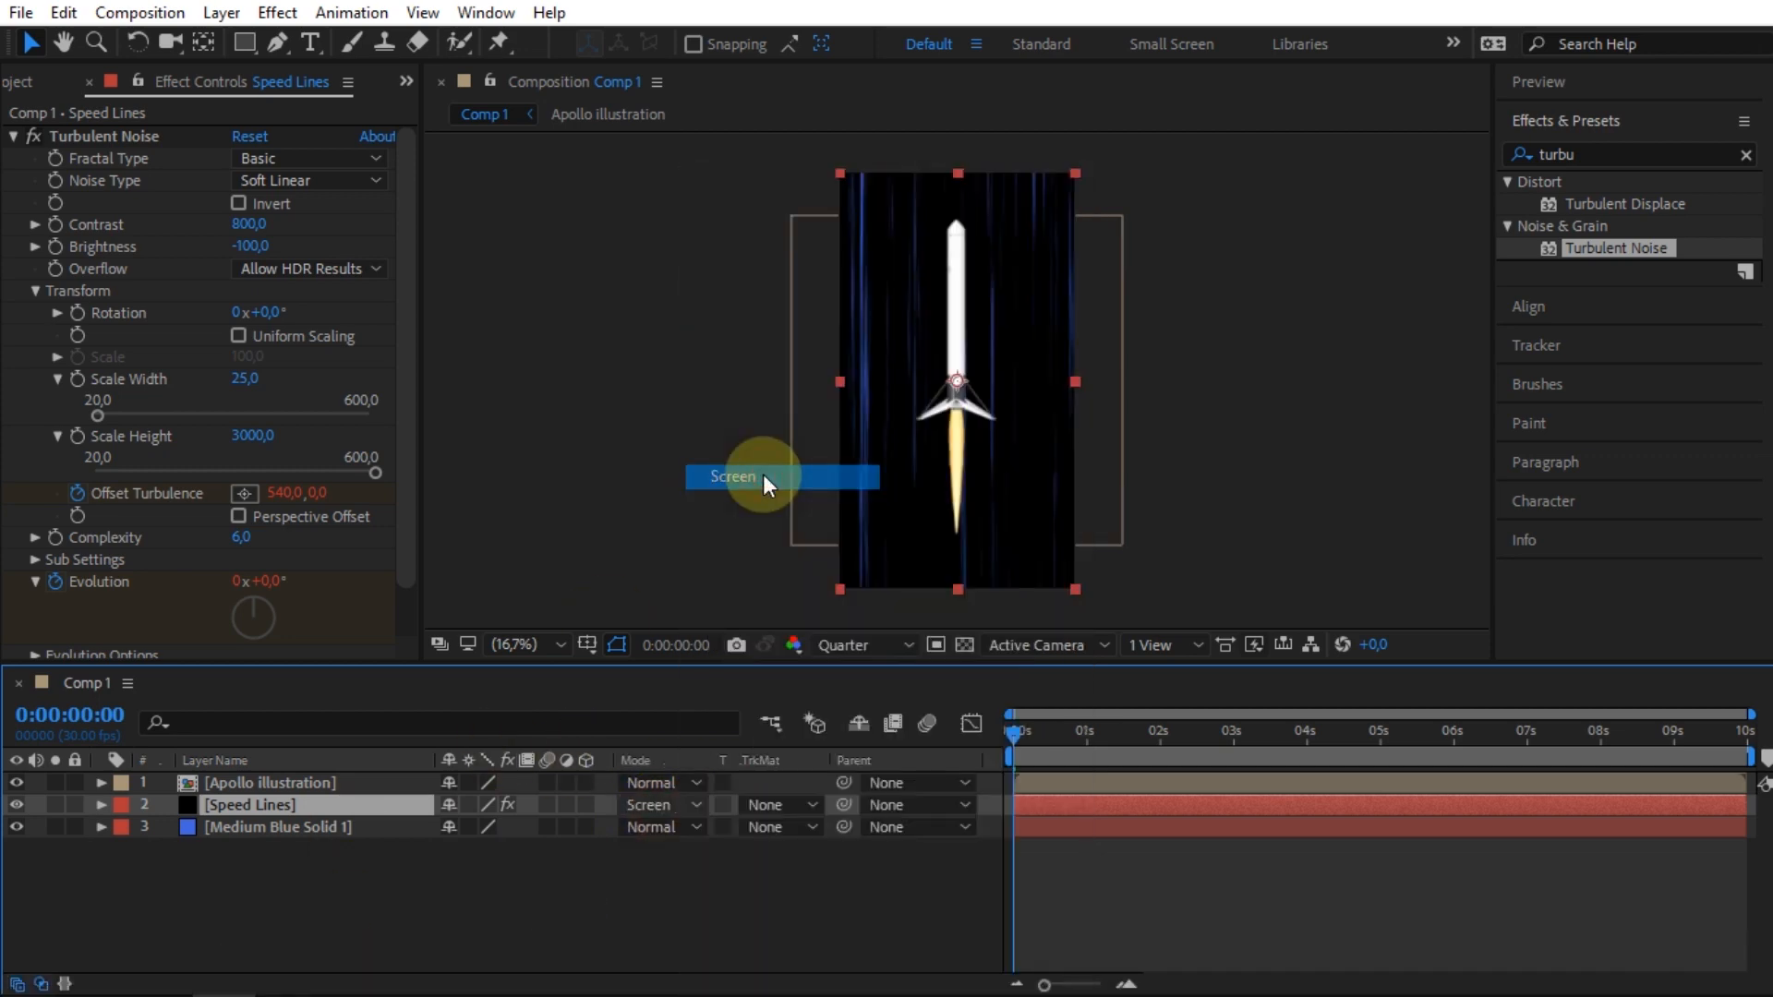